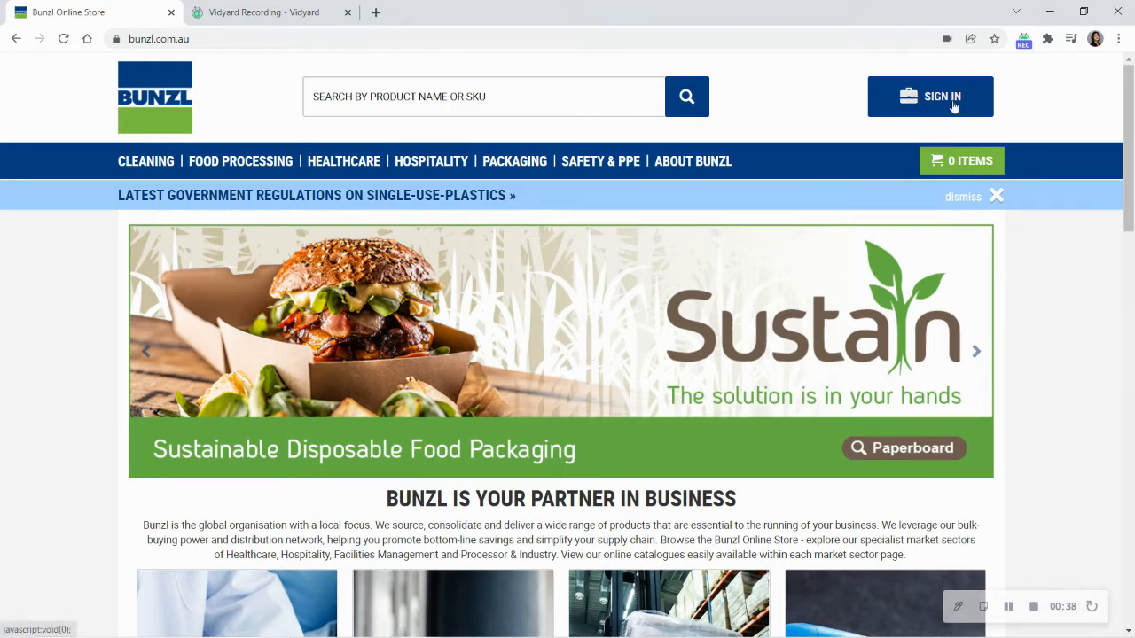
pyautogui.click(929, 96)
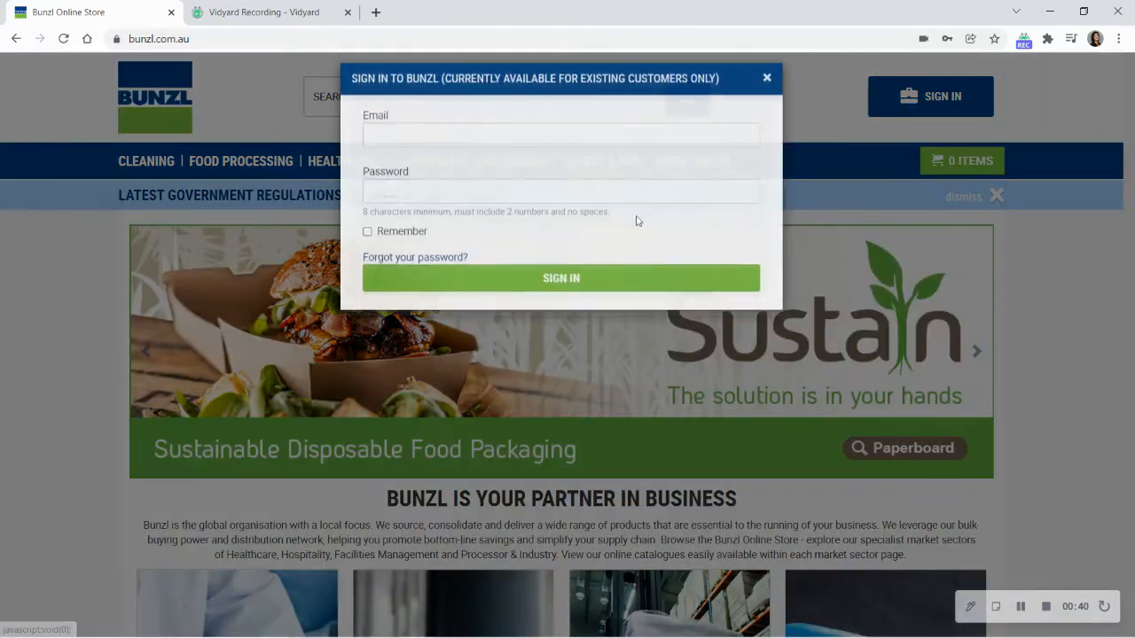
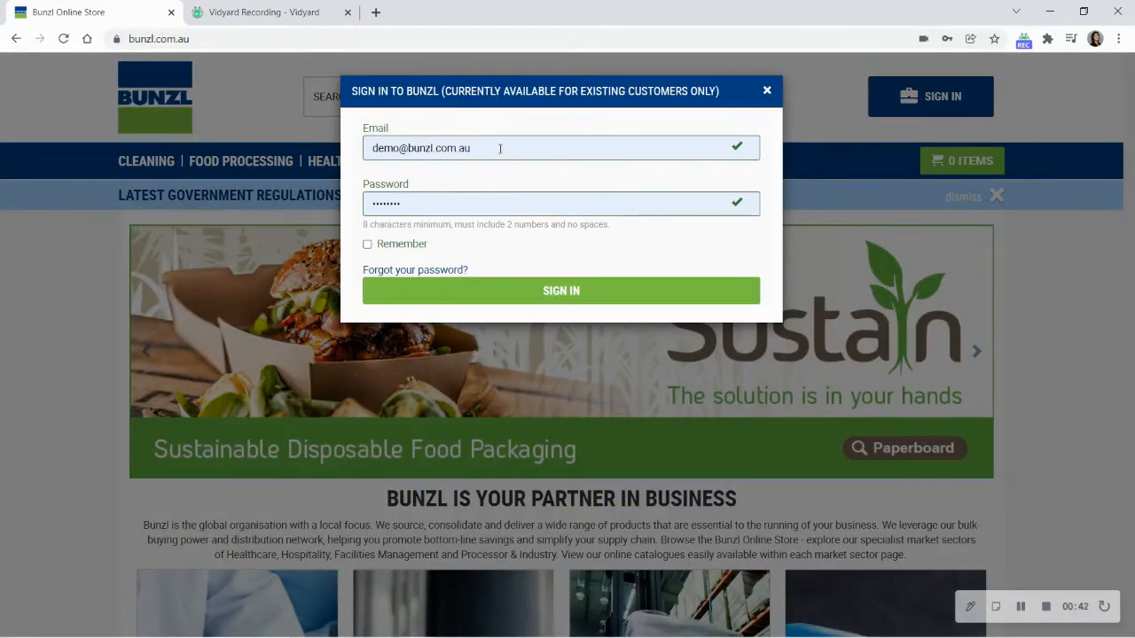
pyautogui.click(560, 203)
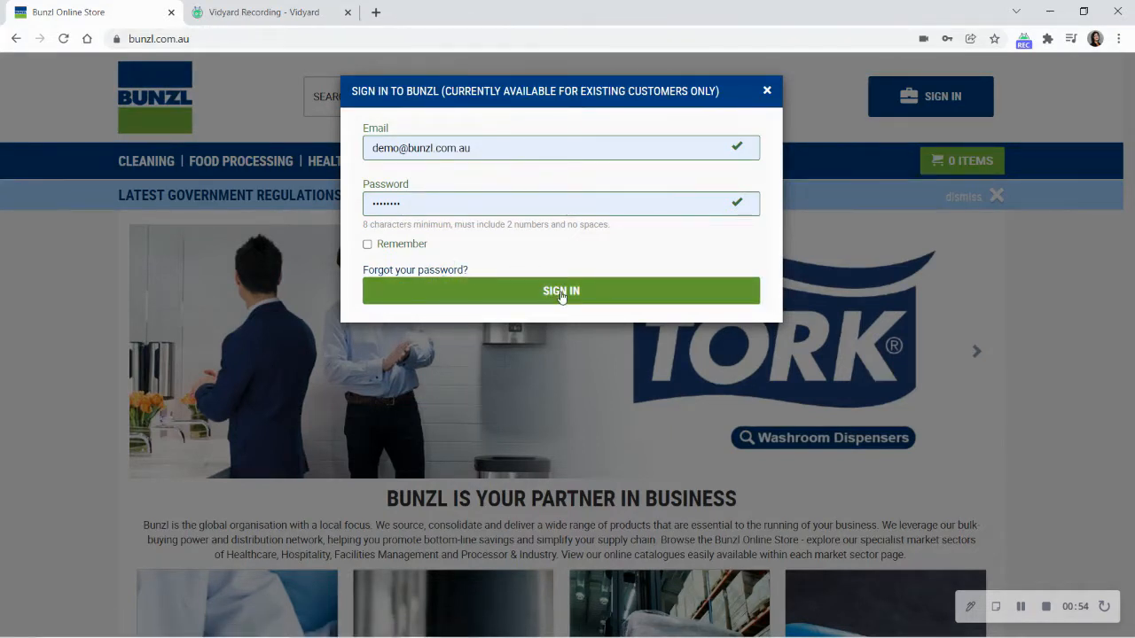
pyautogui.click(560, 291)
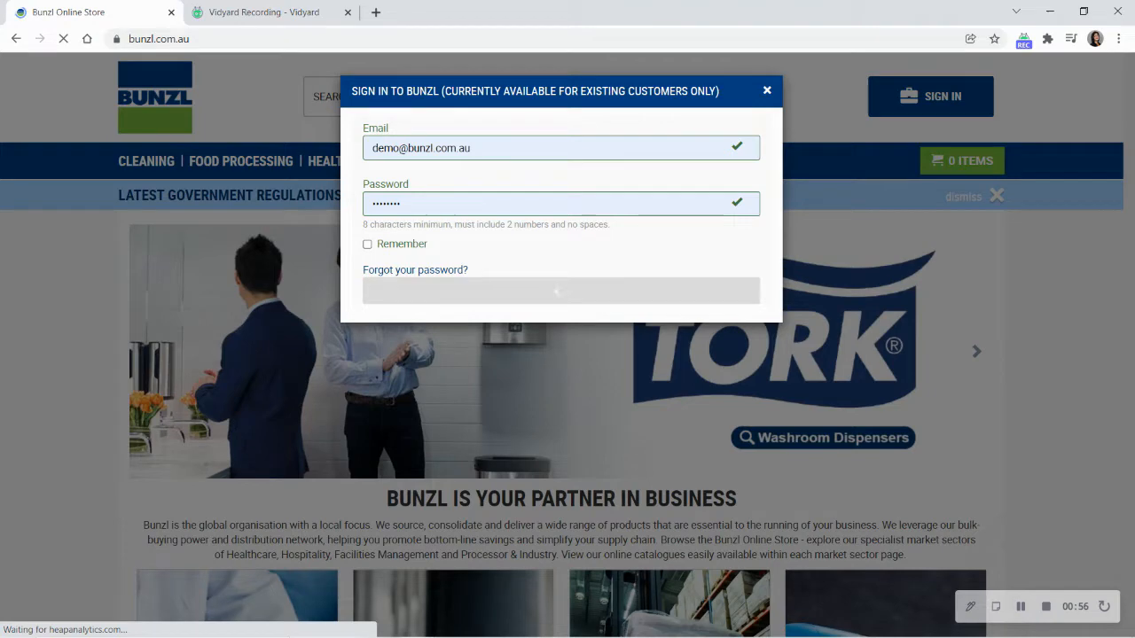
# Let login finish, preview the Cleaning menu and empty cart, and scroll the home page.
pyautogui.click(560, 289)
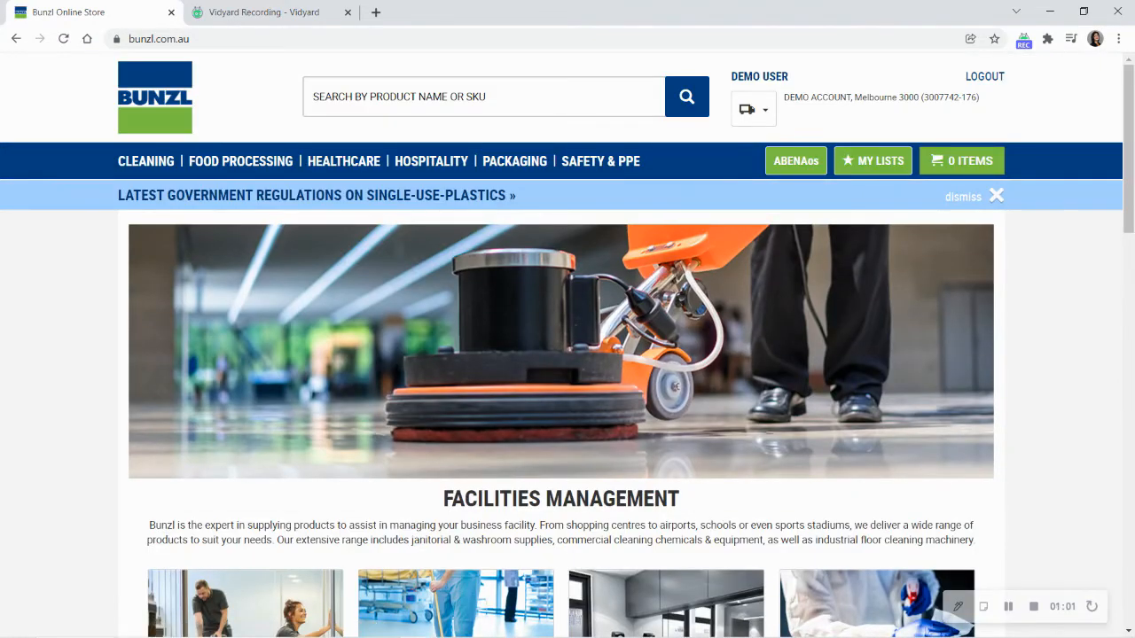
pyautogui.click(145, 161)
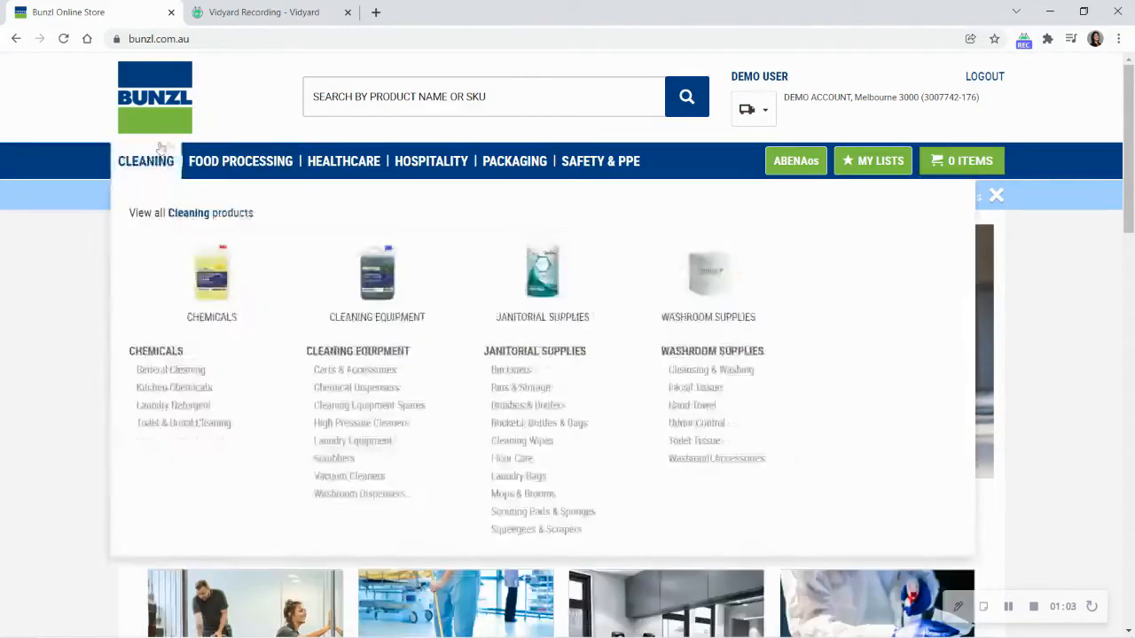
pyautogui.click(880, 161)
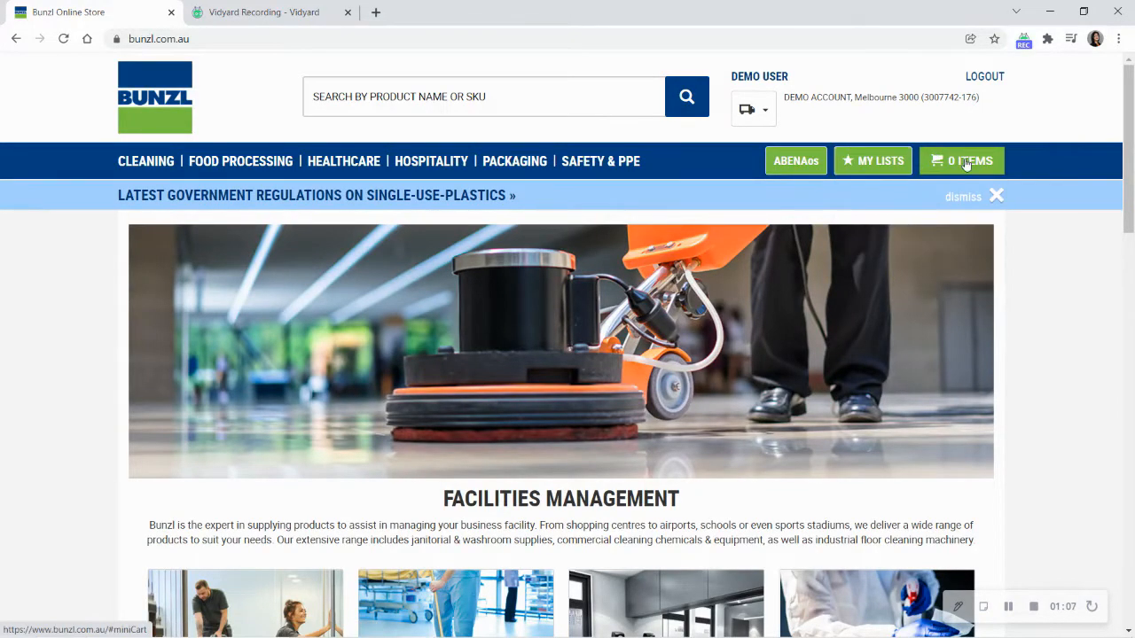
pyautogui.scroll(-3)
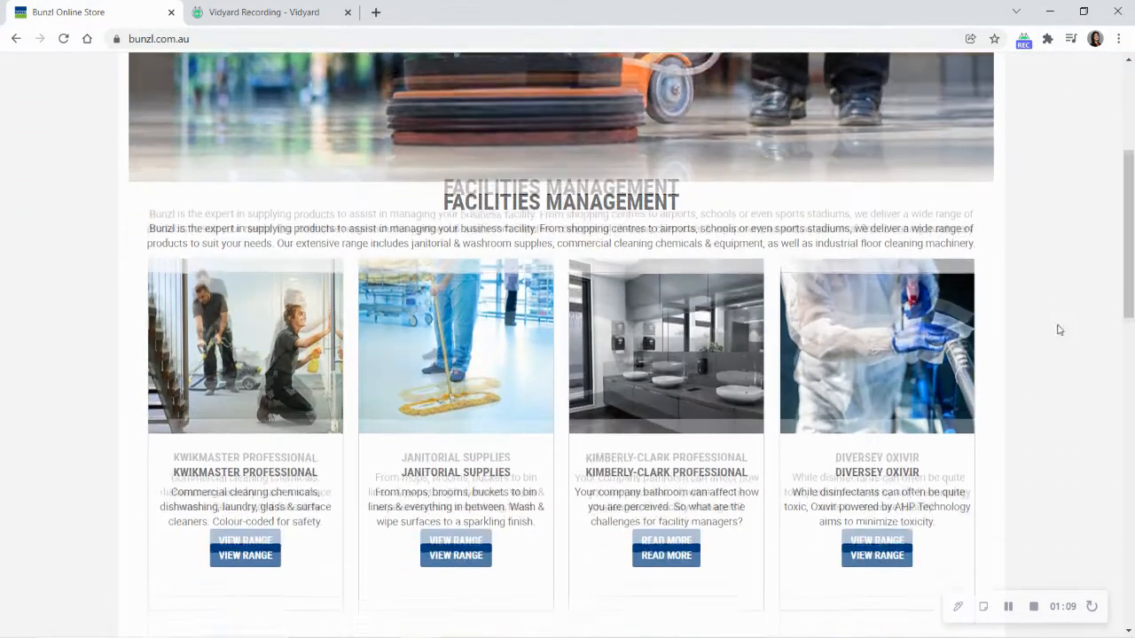
pyautogui.scroll(-3)
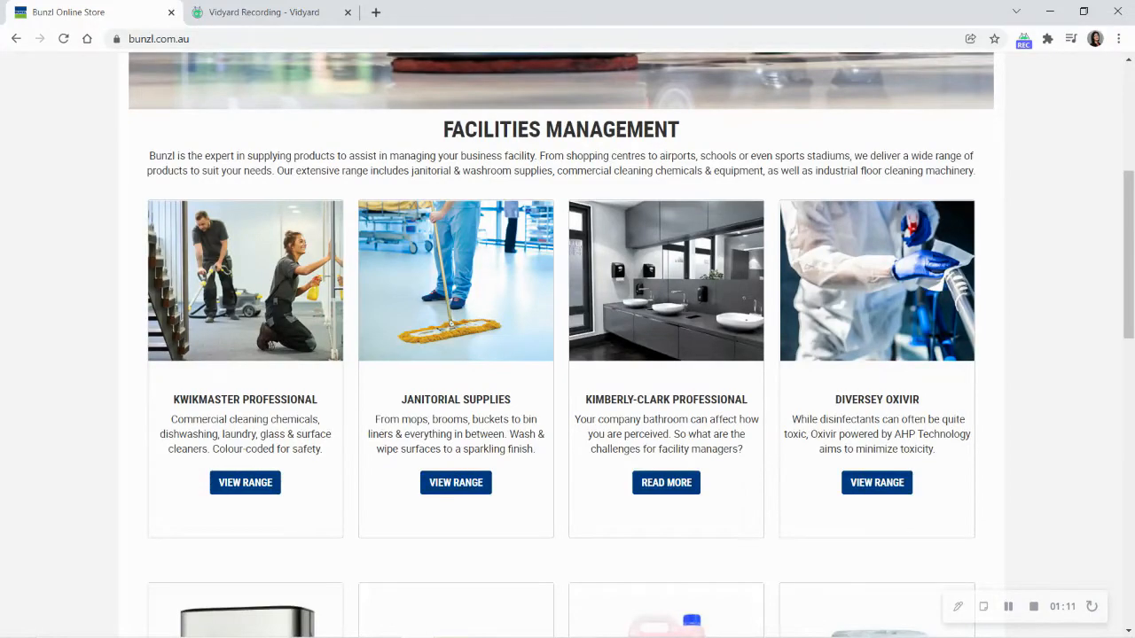
pyautogui.scroll(-3)
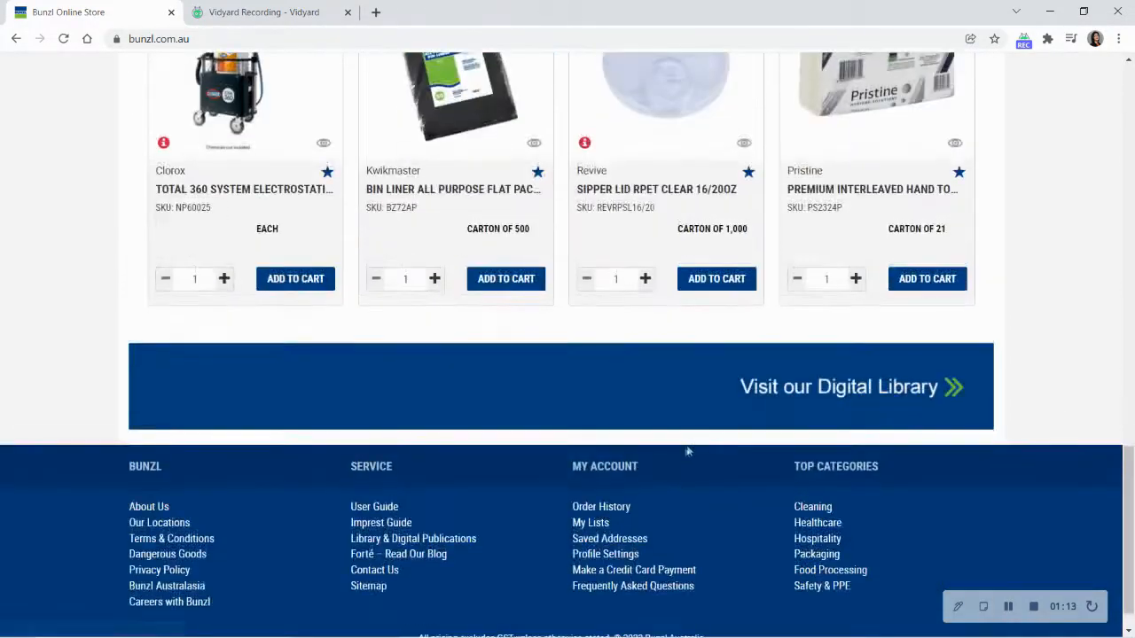
pyautogui.scroll(-3)
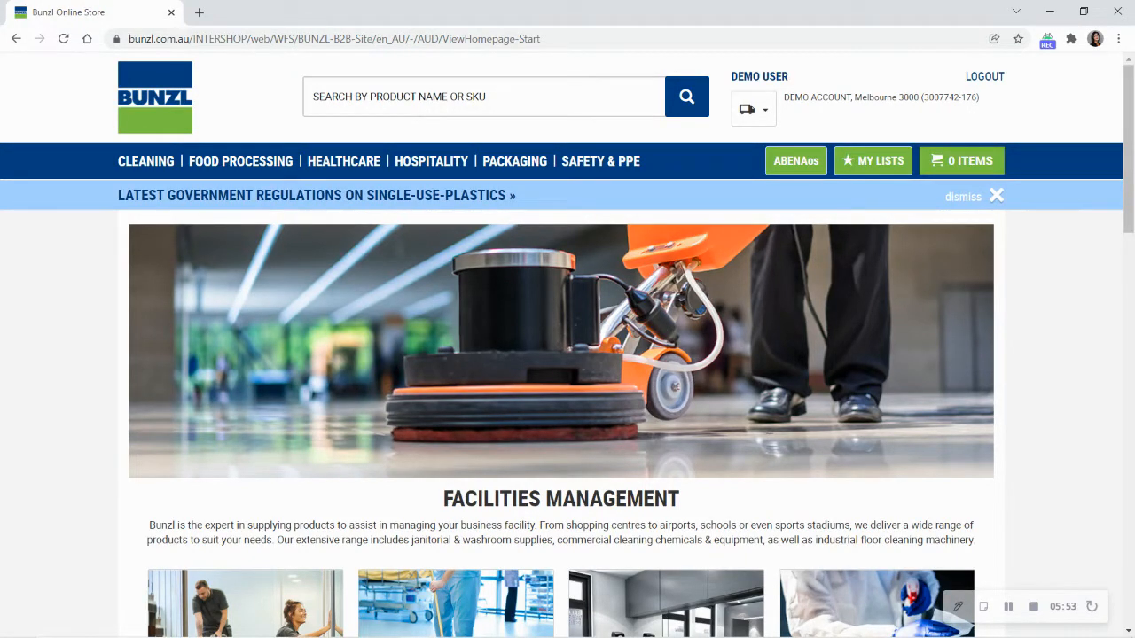
pyautogui.moveTo(883, 219)
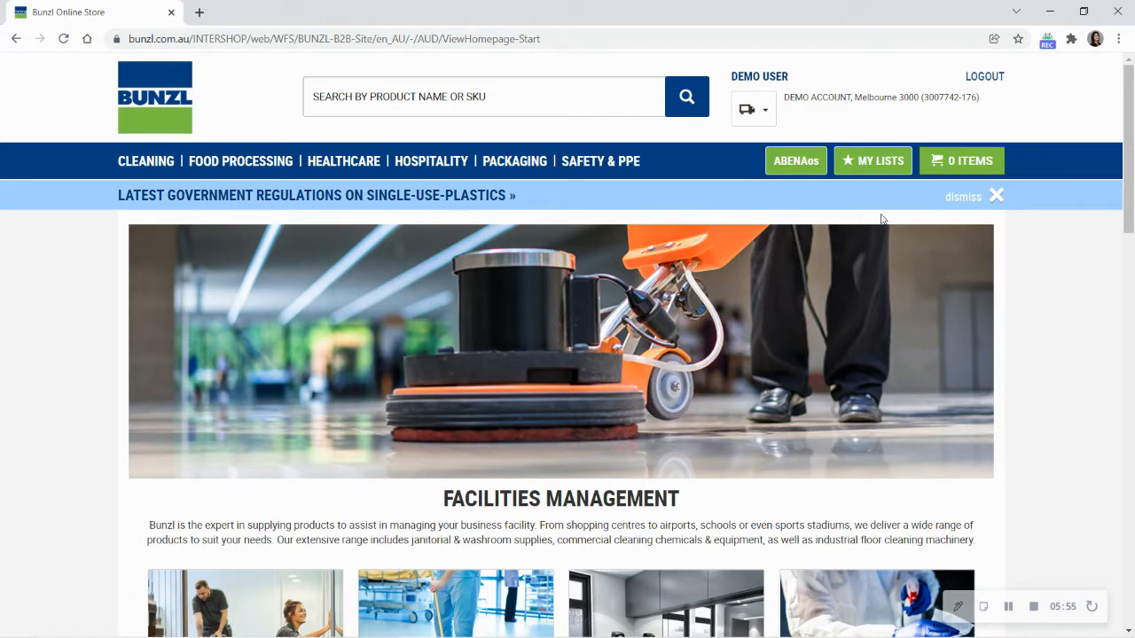
# Show the MY LISTS dropdown with Imprest List and Demo List.
pyautogui.click(872, 161)
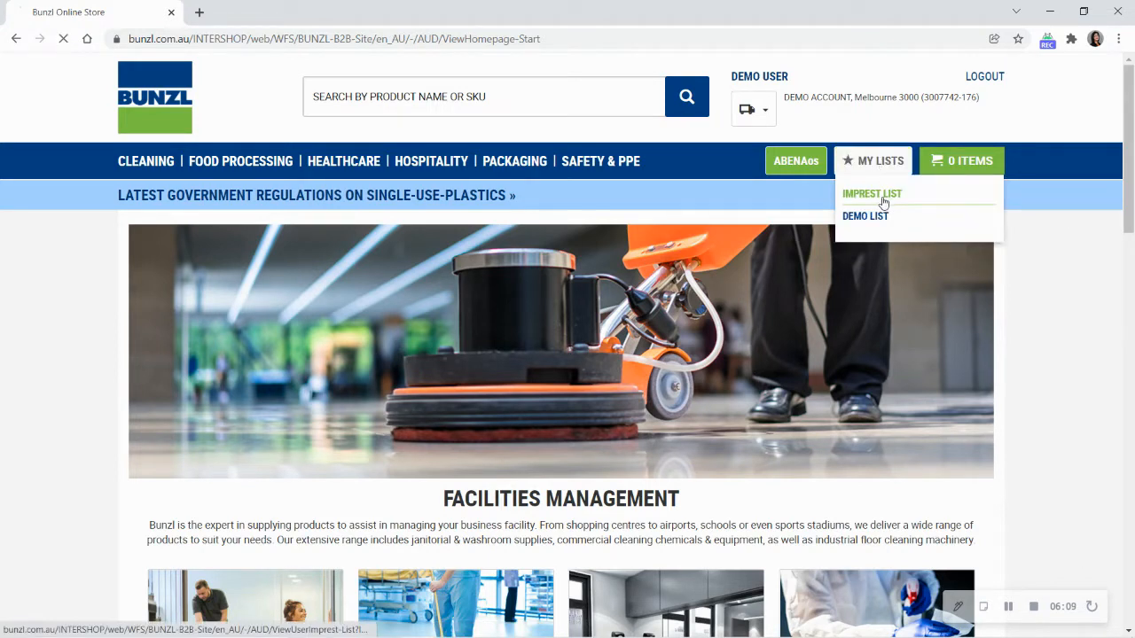
# Open the Imprest List and scroll through its targets, current stock and suggested quantities.
pyautogui.click(872, 193)
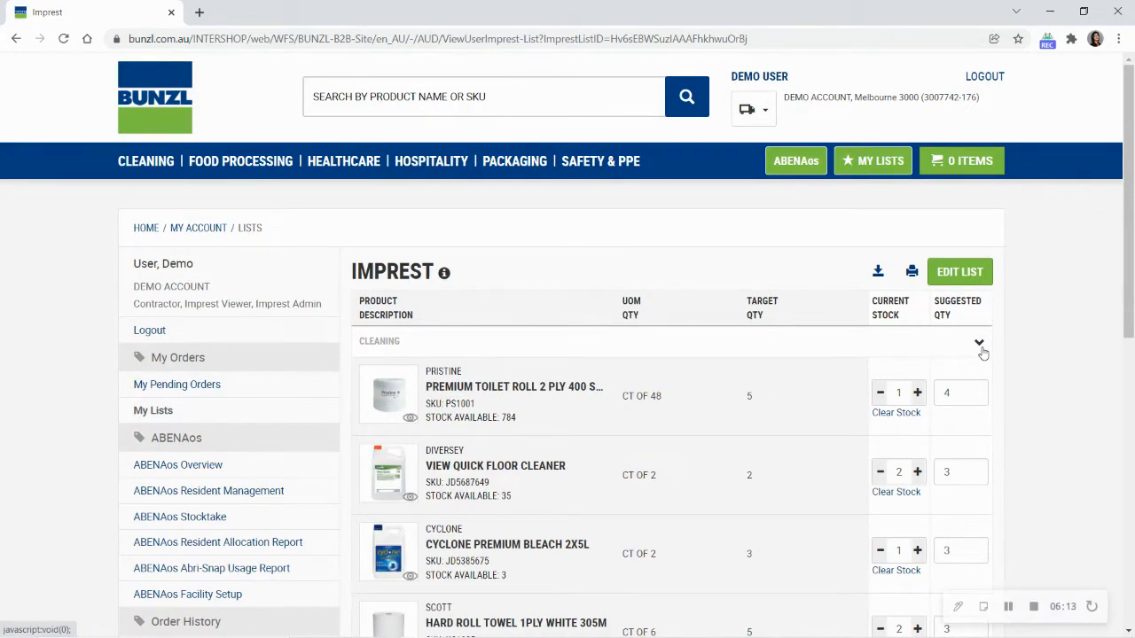
pyautogui.scroll(-3)
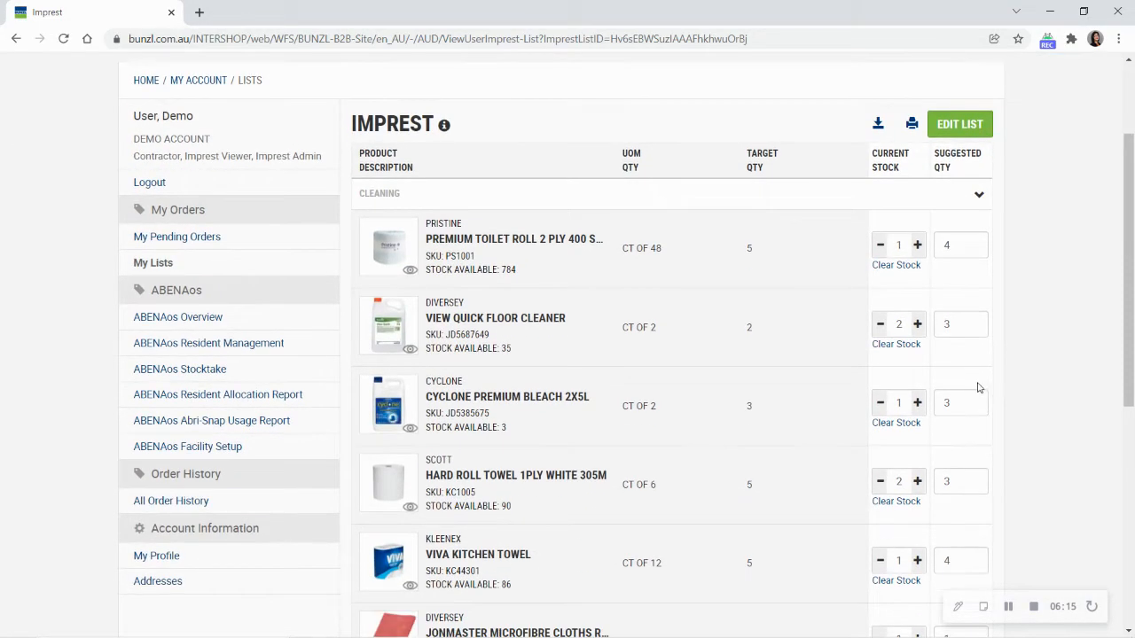
pyautogui.moveTo(754, 544)
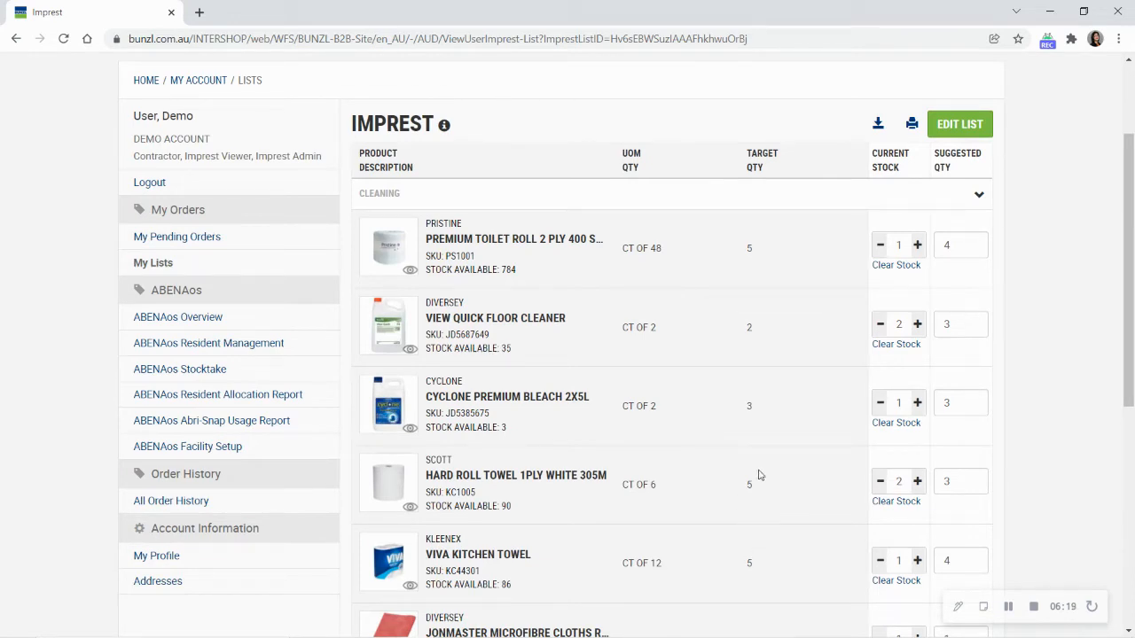
pyautogui.moveTo(872, 370)
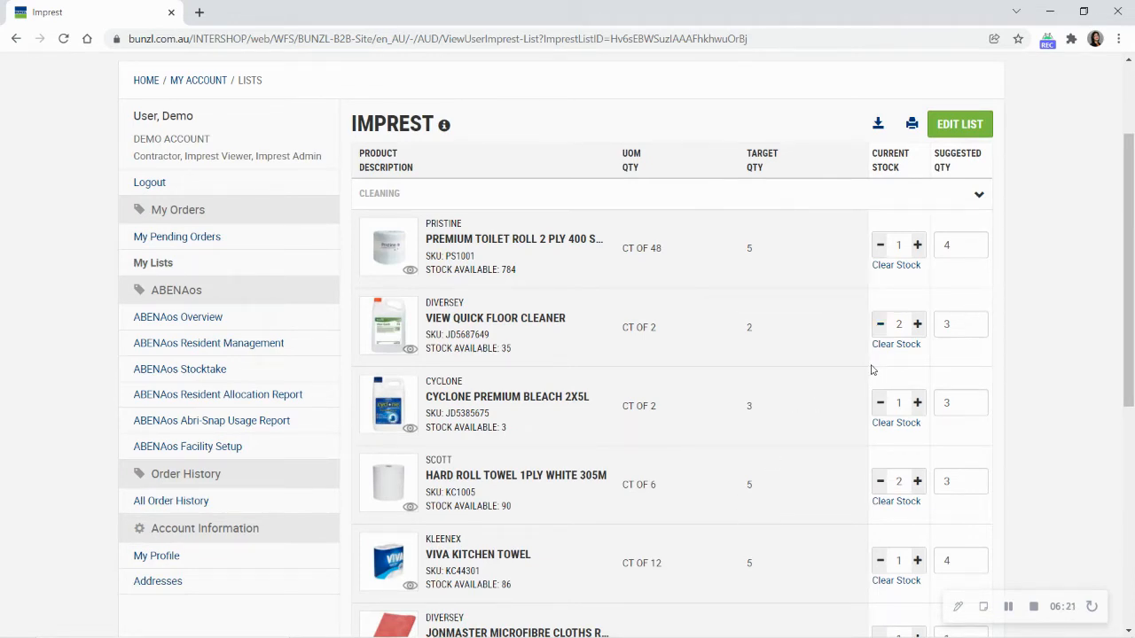
pyautogui.moveTo(928, 368)
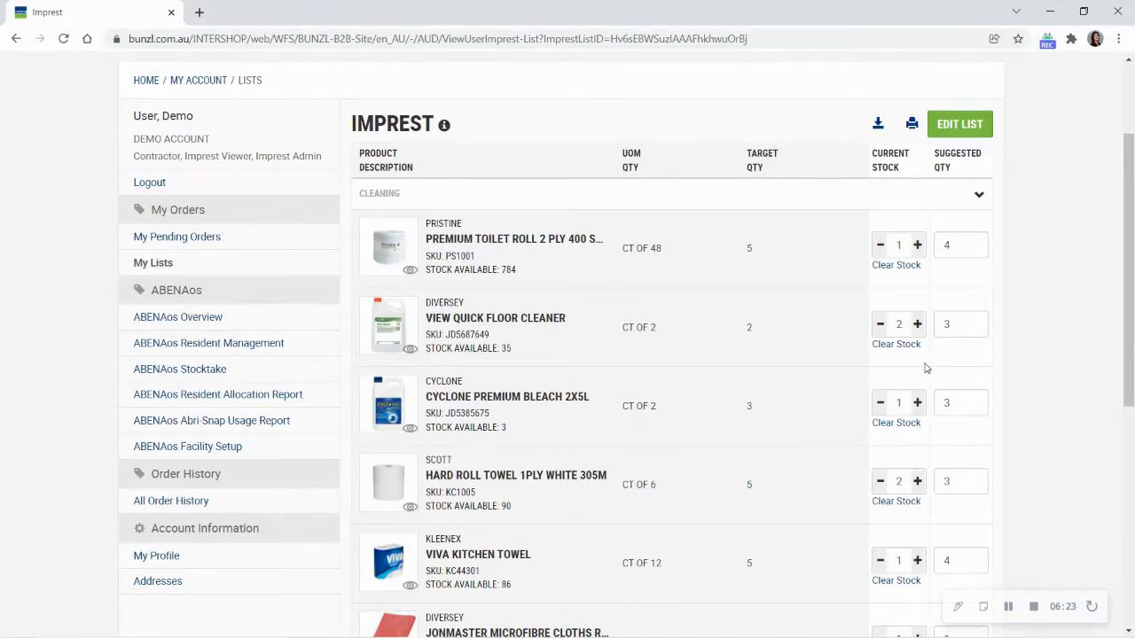
pyautogui.moveTo(928, 372)
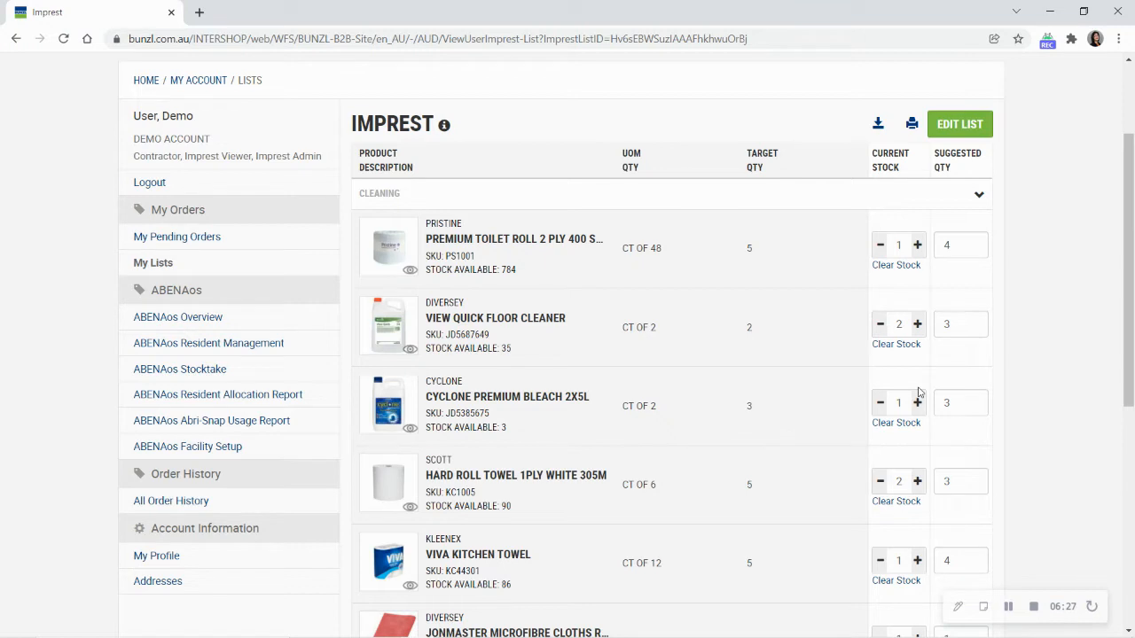
pyautogui.moveTo(897, 433)
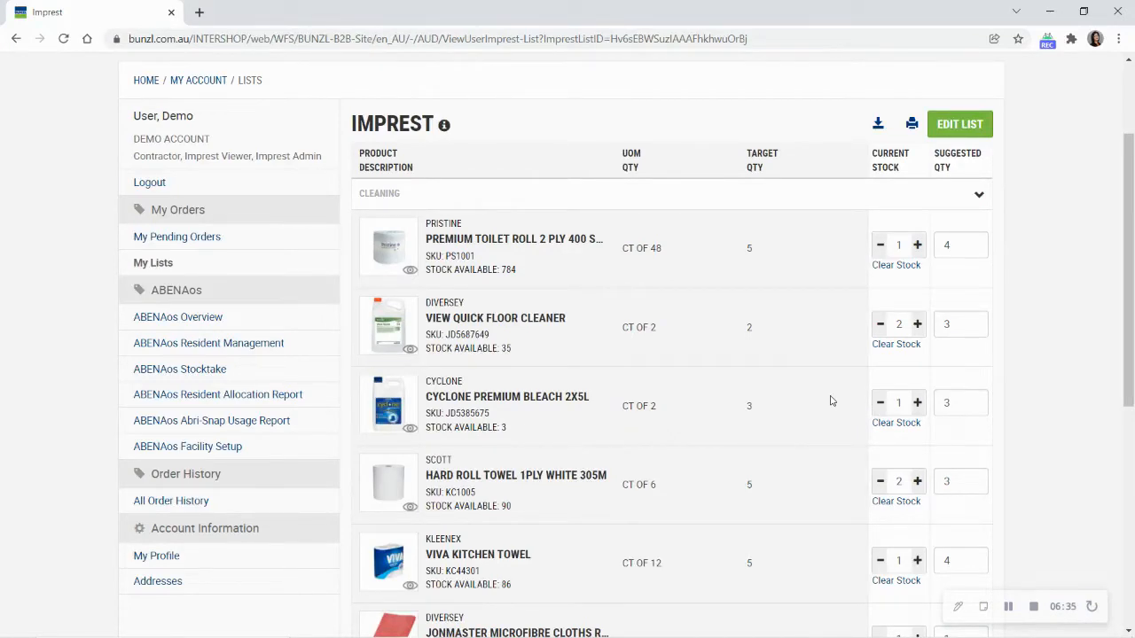
pyautogui.moveTo(806, 412)
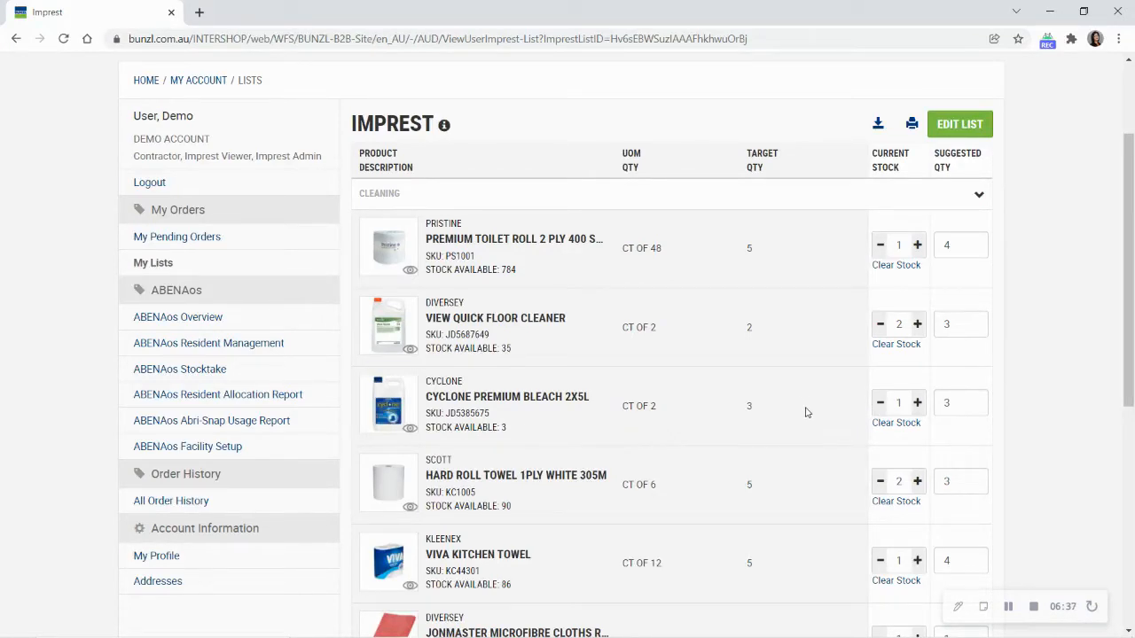
pyautogui.scroll(-3)
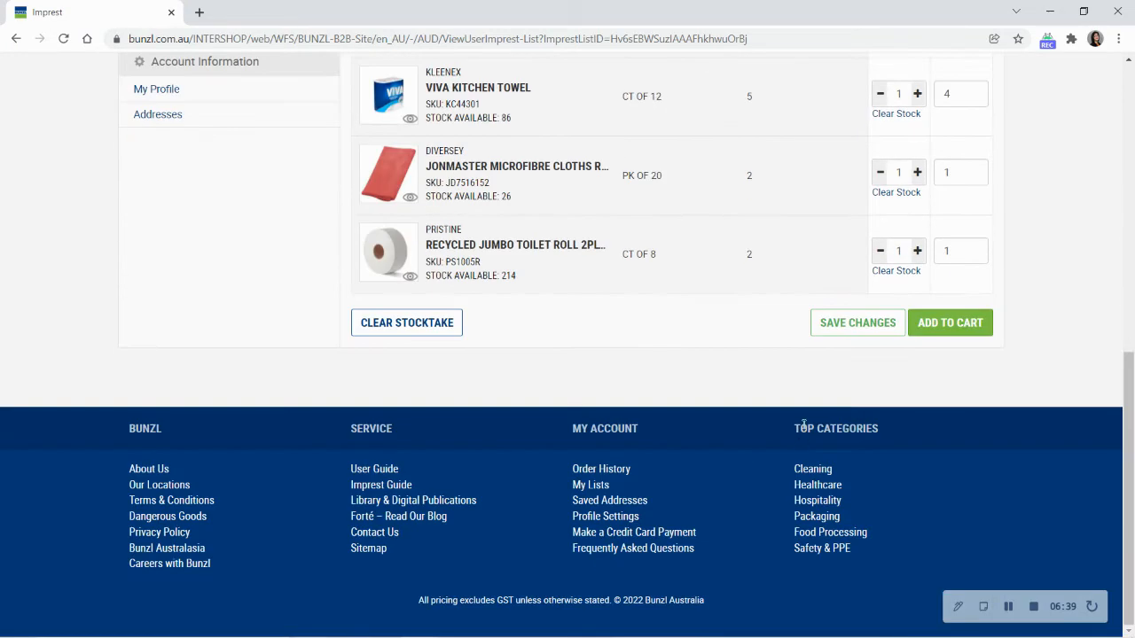
pyautogui.moveTo(924, 464)
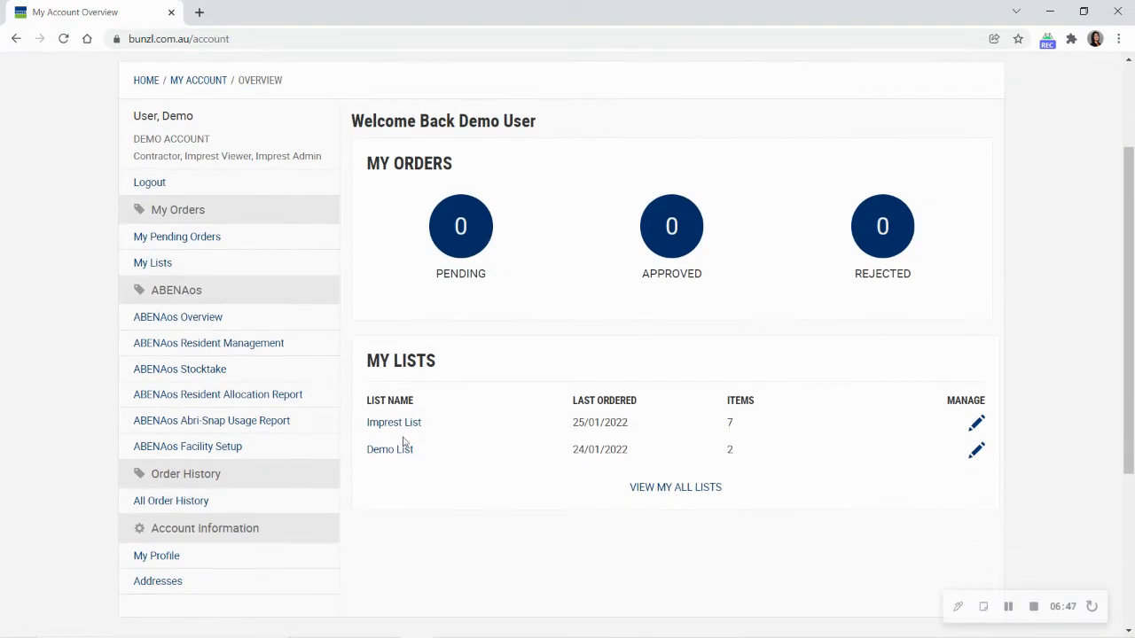
# Go to View My All Lists and start editing the Imprest List.
pyautogui.click(153, 262)
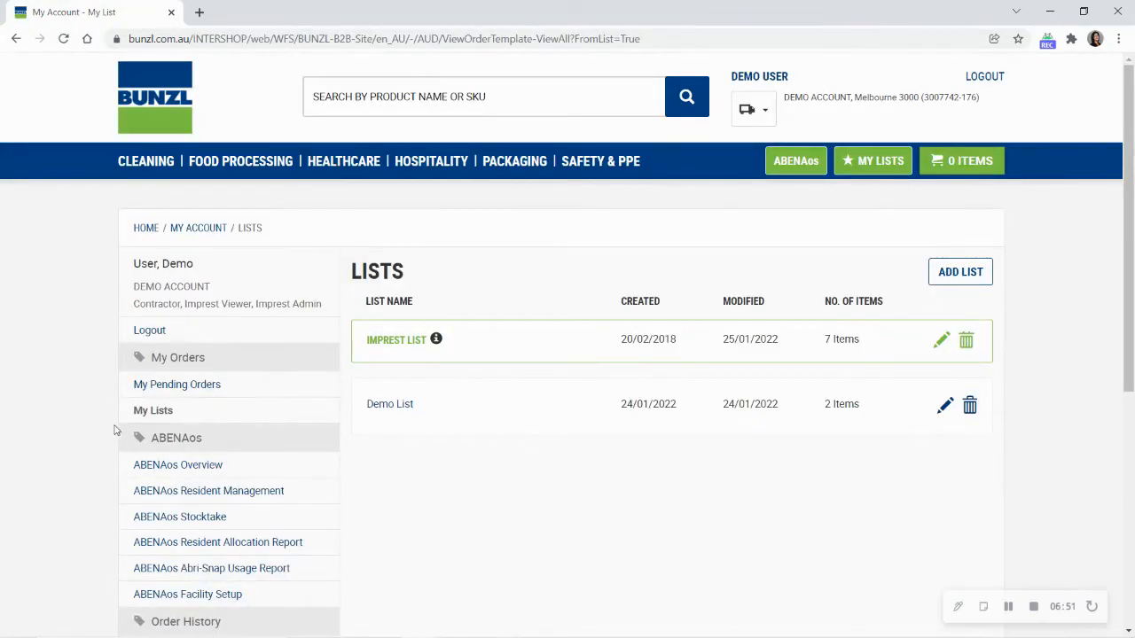
pyautogui.click(396, 340)
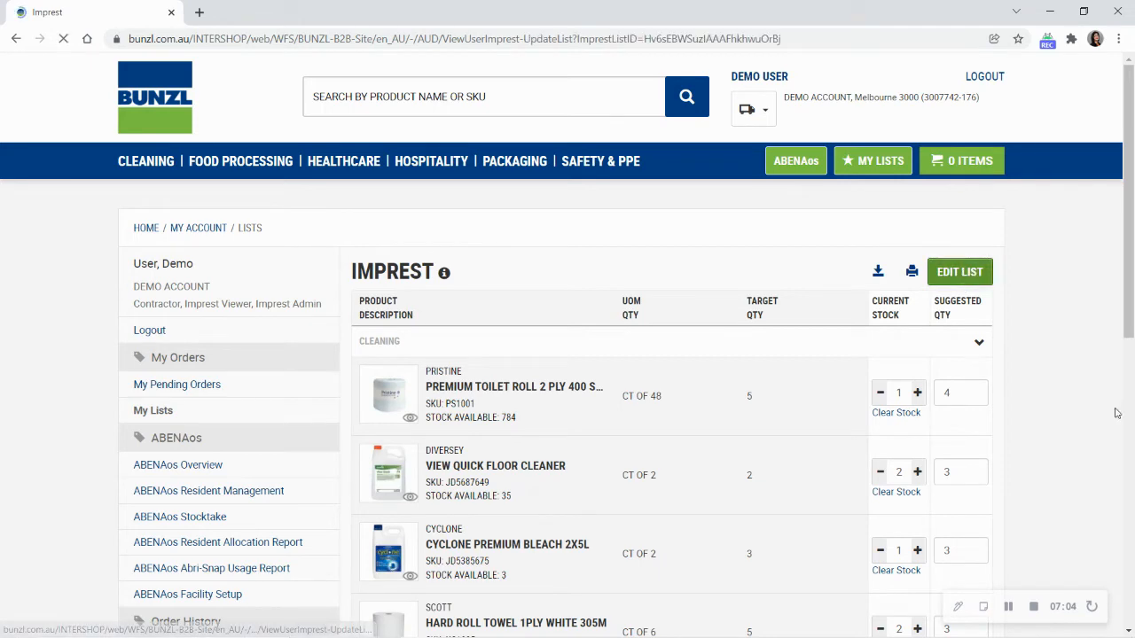
# Scroll the Edit Imprest List page down to the Add Products by SKU section.
pyautogui.click(958, 271)
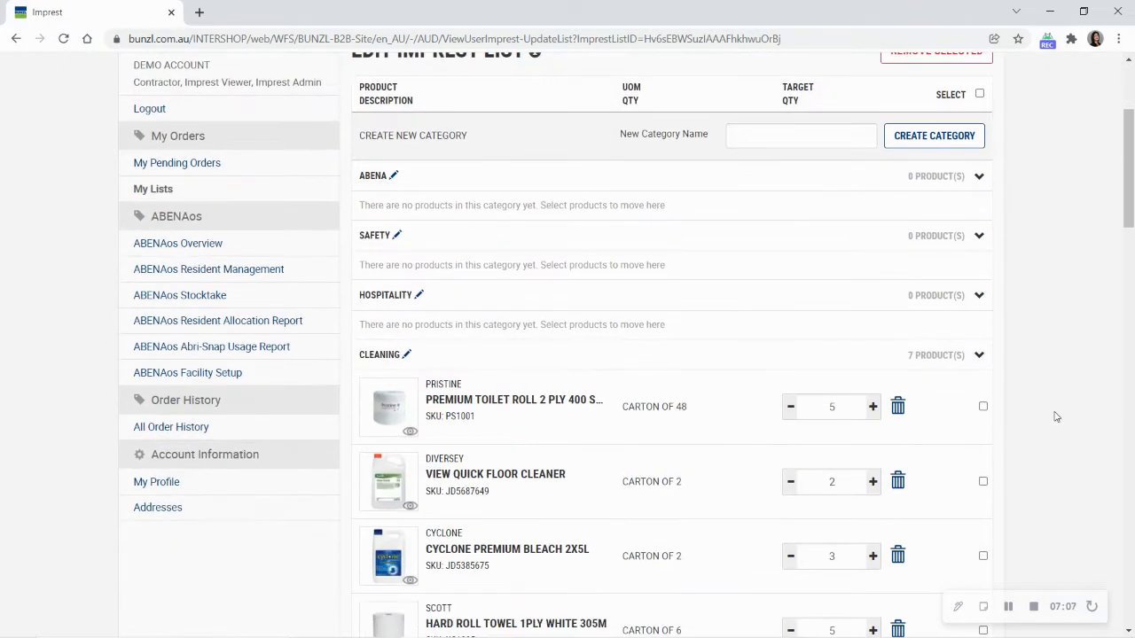
pyautogui.scroll(-3)
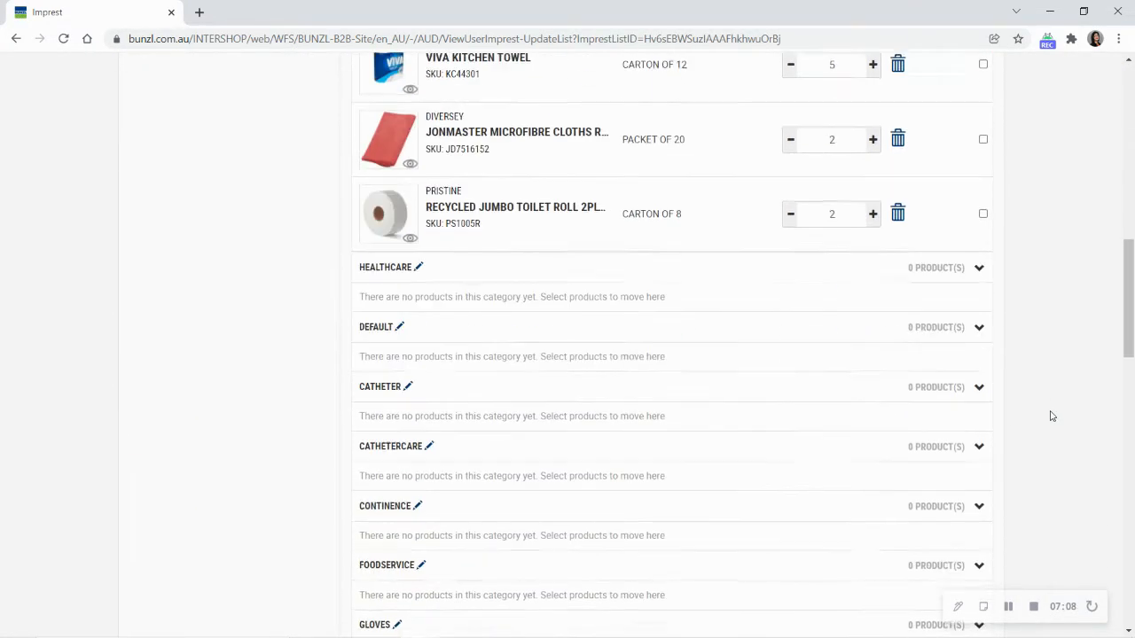
pyautogui.scroll(-3)
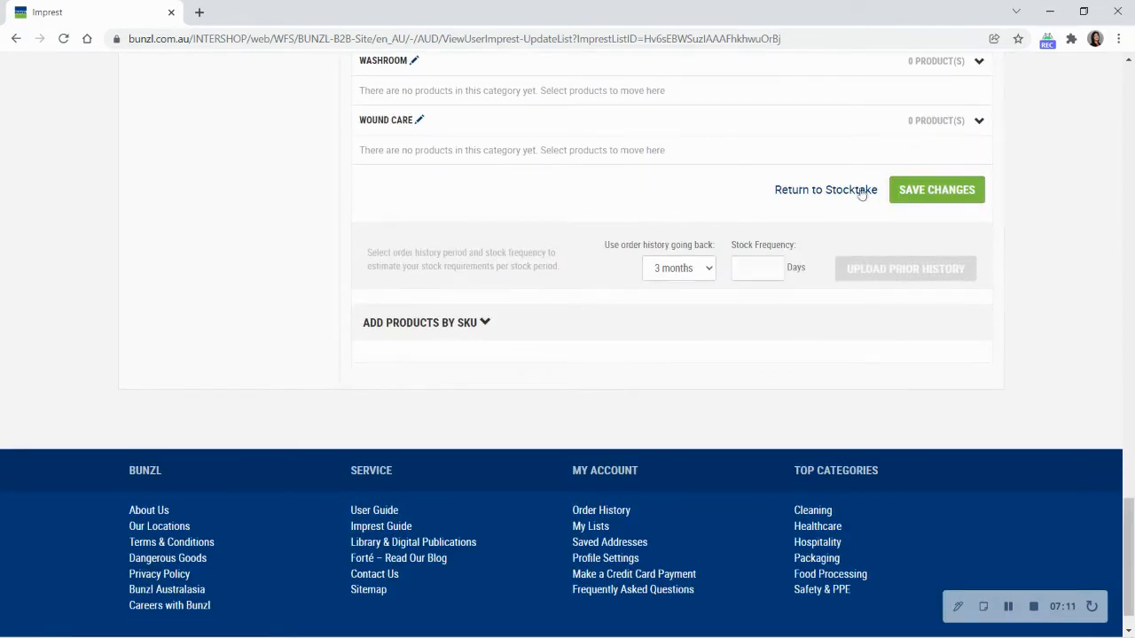
pyautogui.moveTo(1034, 222)
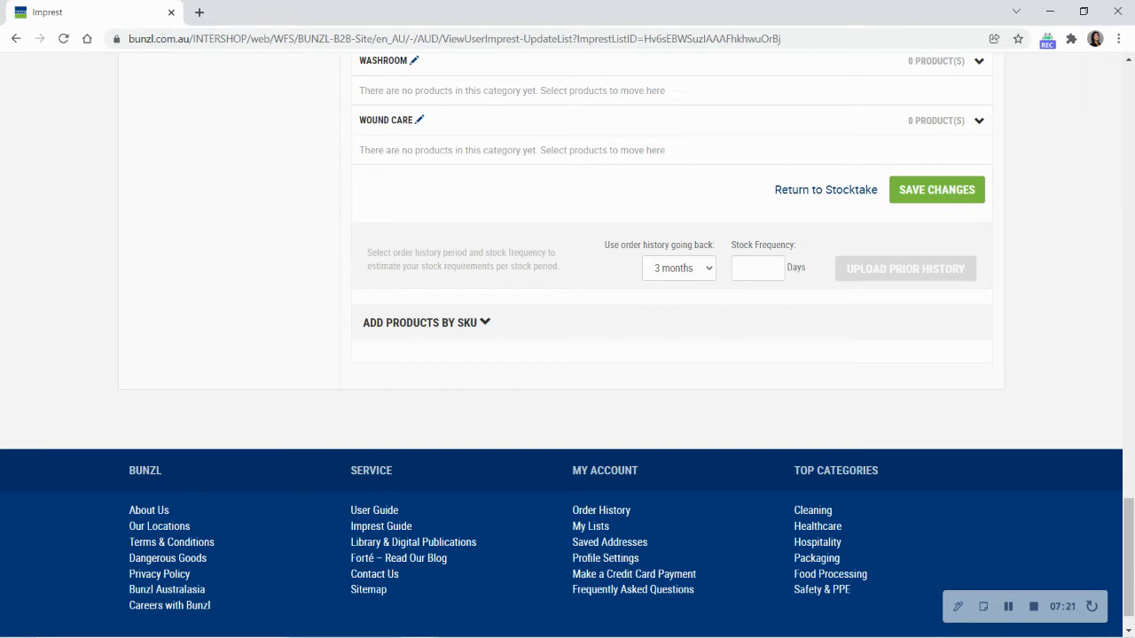
pyautogui.moveTo(1059, 410)
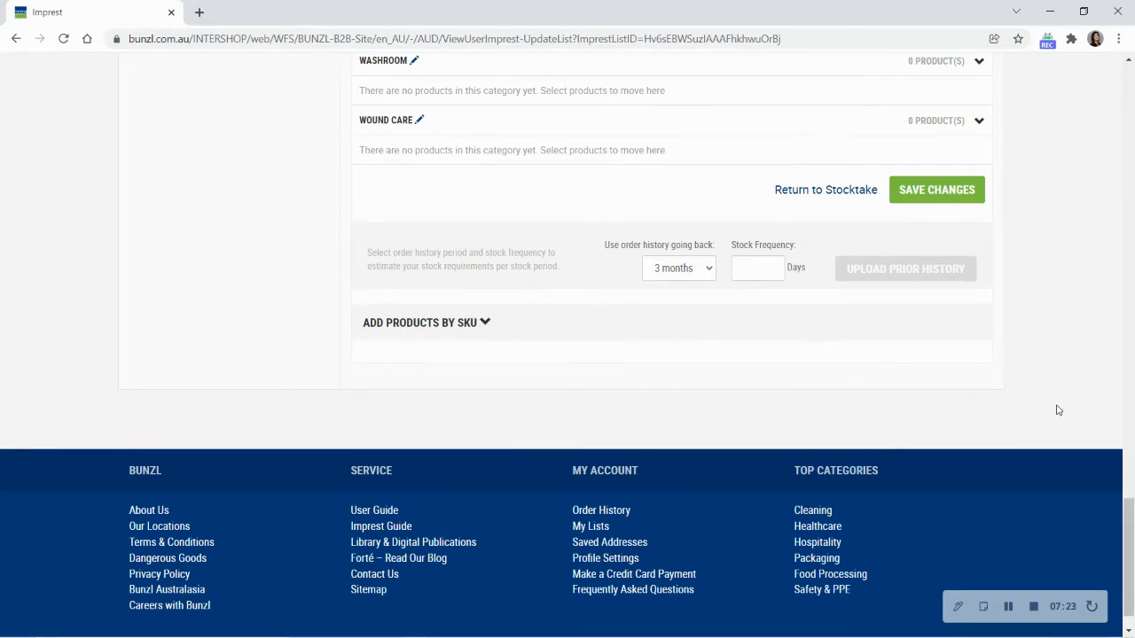
pyautogui.moveTo(759, 372)
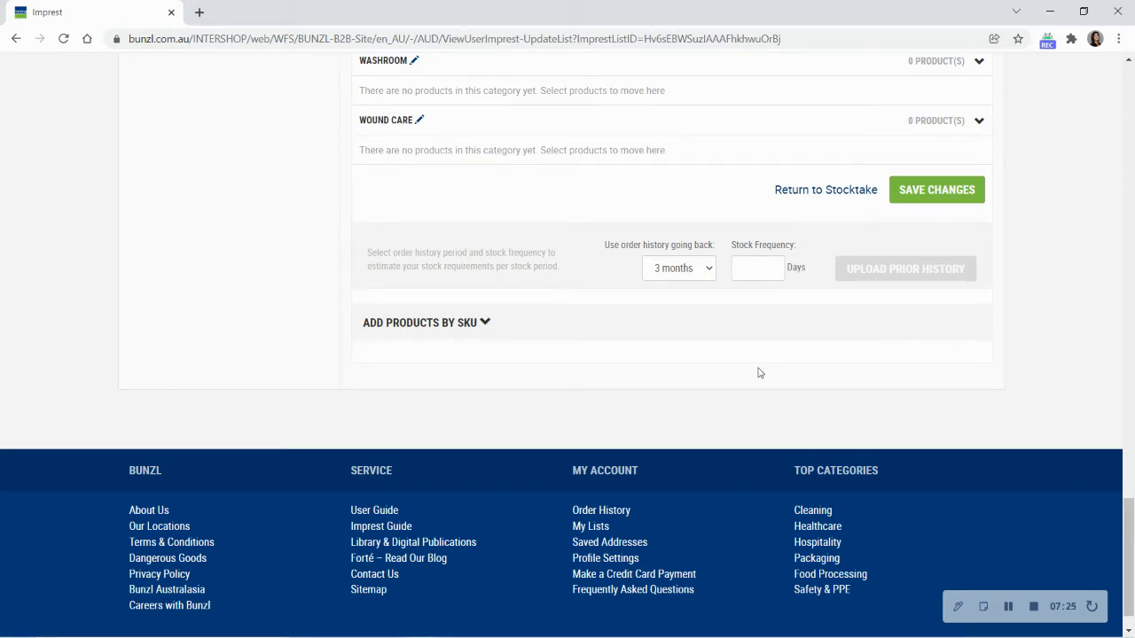
pyautogui.moveTo(492, 346)
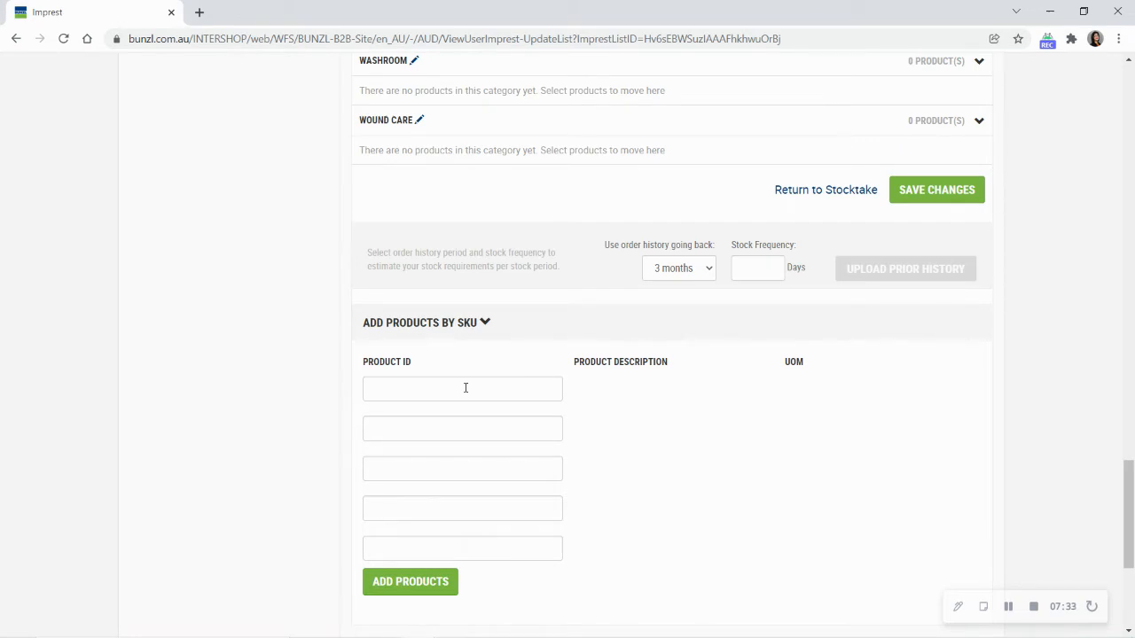
# Add SKU BZ8C, Foam Cup - 8oz, to the imprest list.
pyautogui.click(462, 388)
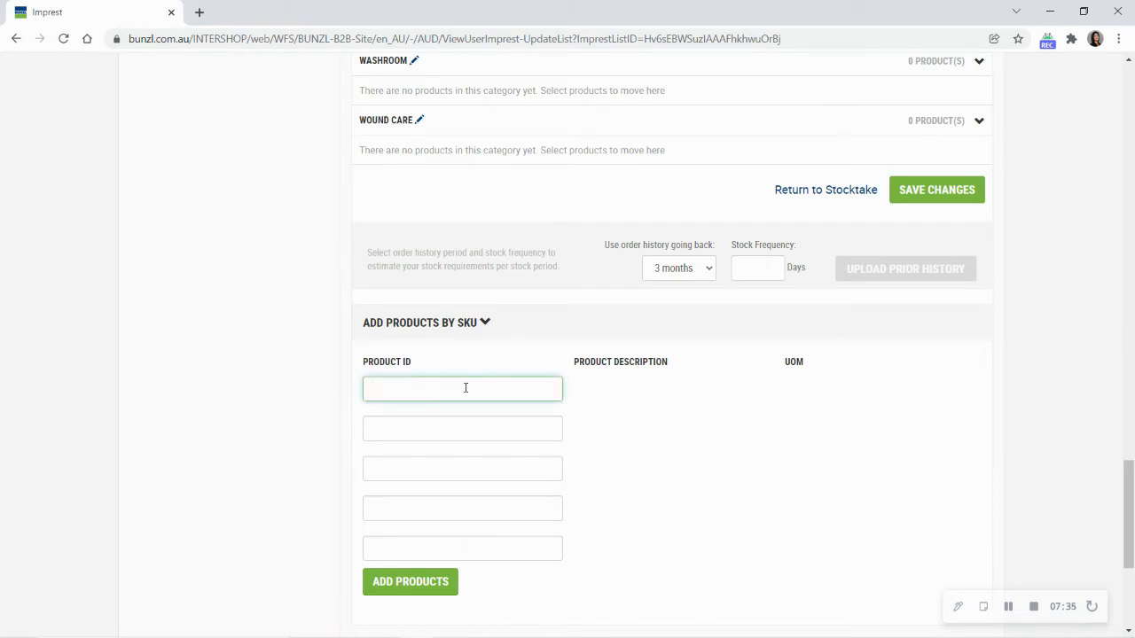
pyautogui.write('BZ8C')
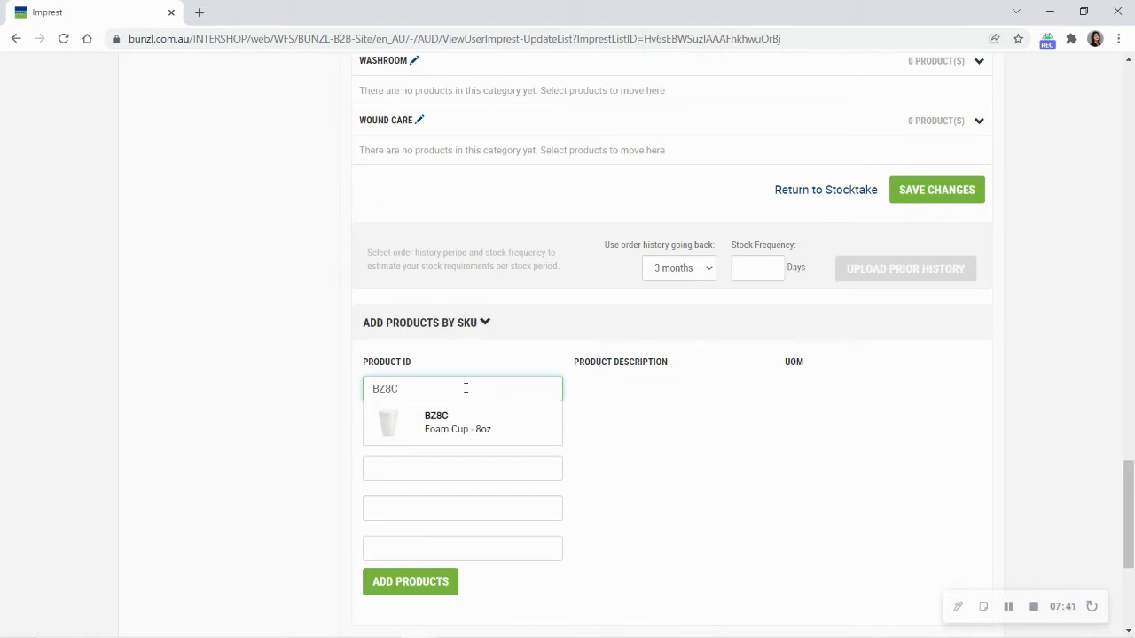
pyautogui.moveTo(506, 427)
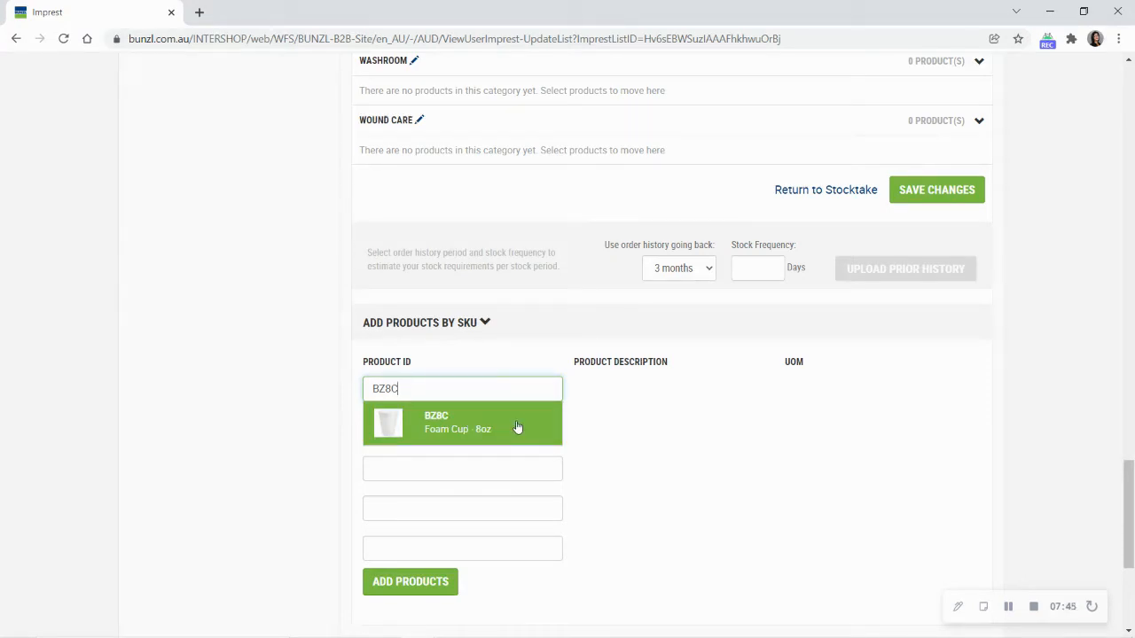
pyautogui.click(457, 422)
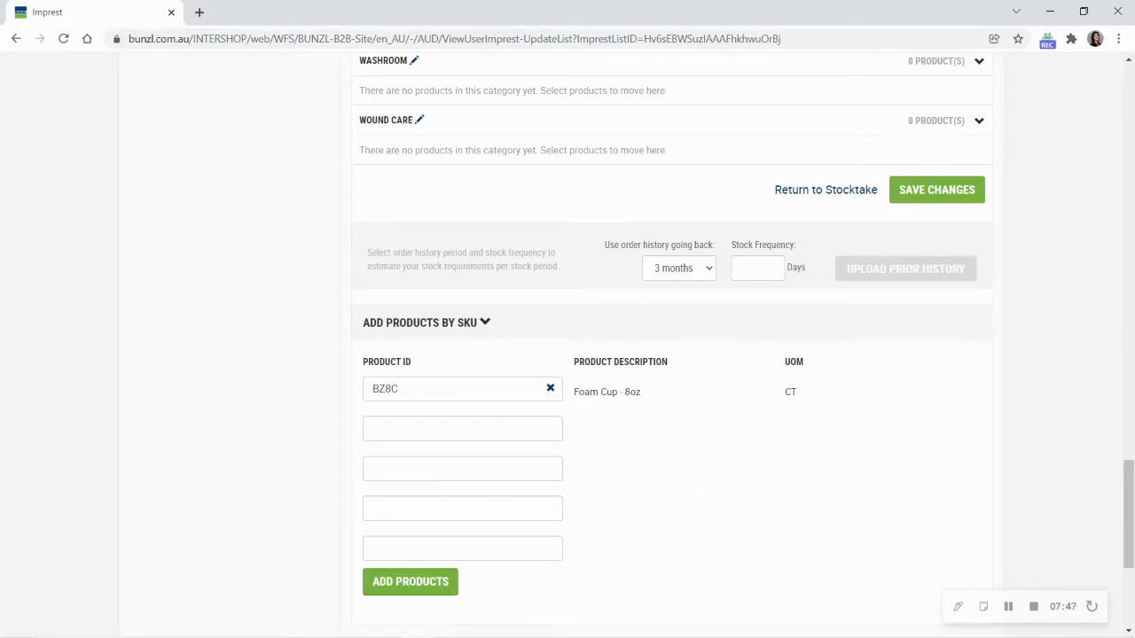
pyautogui.moveTo(459, 610)
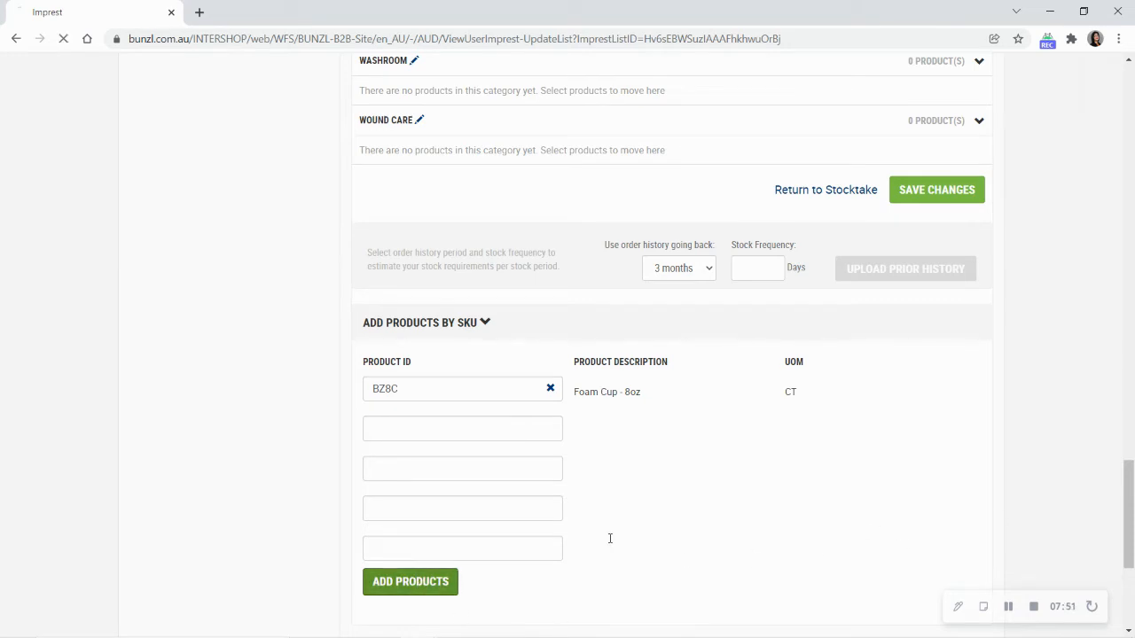
pyautogui.click(410, 581)
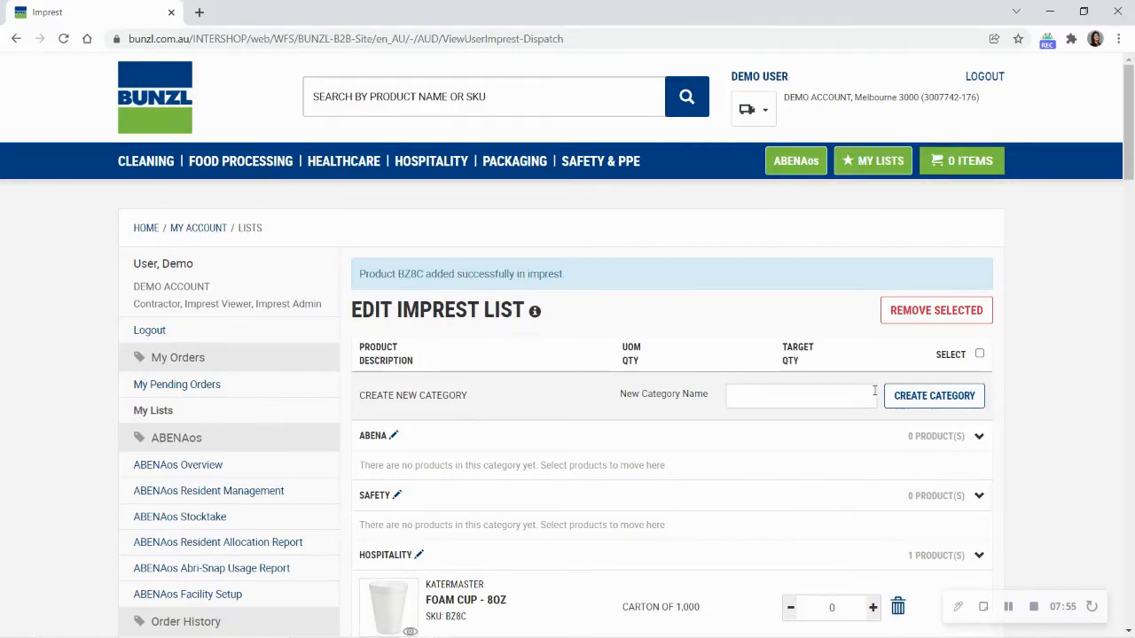
# Raise the Foam Cup - 8oz target quantity under Hospitality to 5.
pyautogui.scroll(-3)
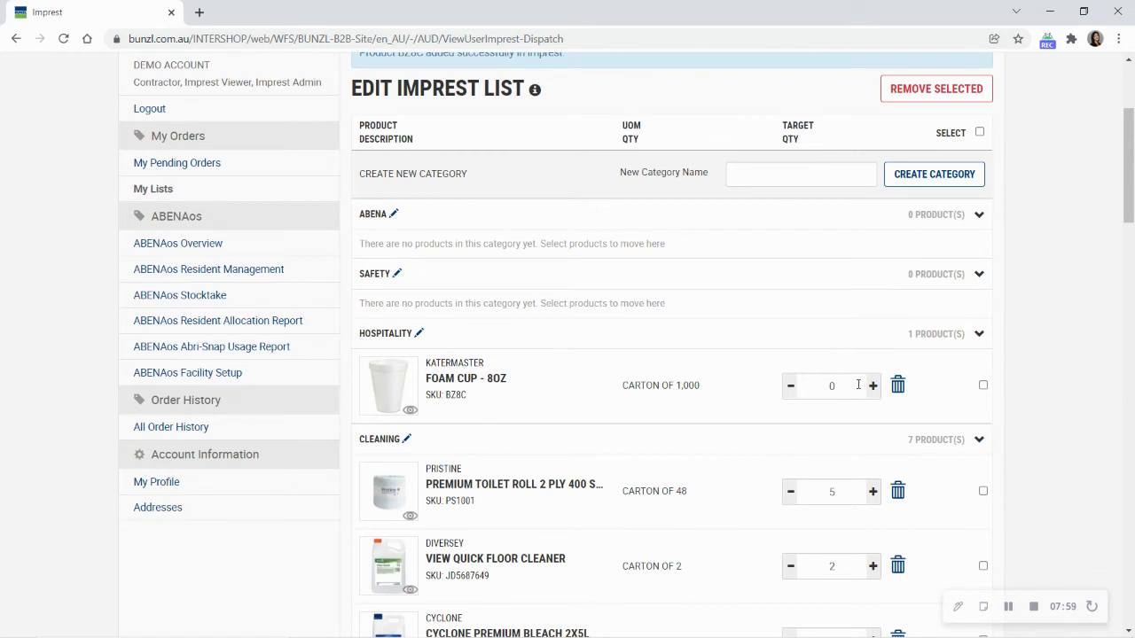
pyautogui.moveTo(894, 370)
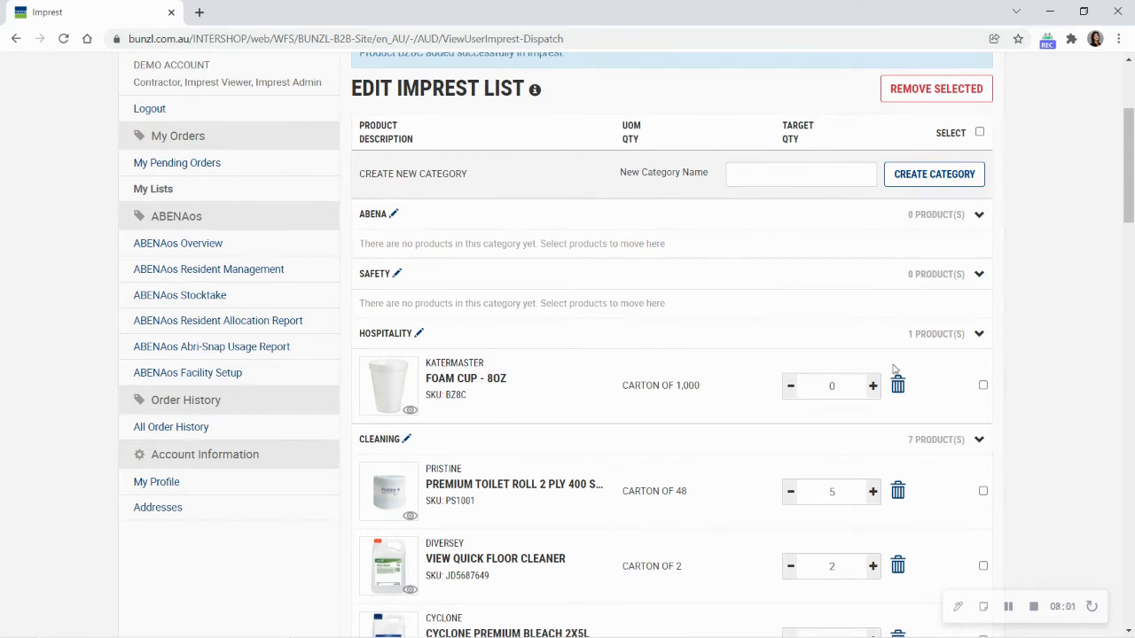
pyautogui.click(872, 385)
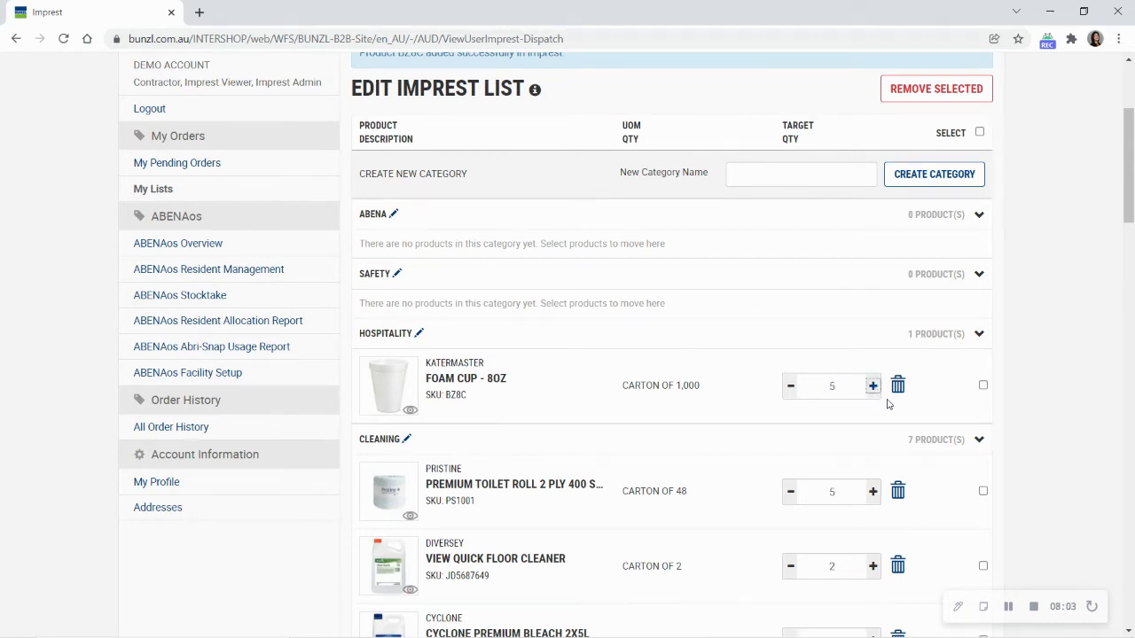
pyautogui.moveTo(898, 430)
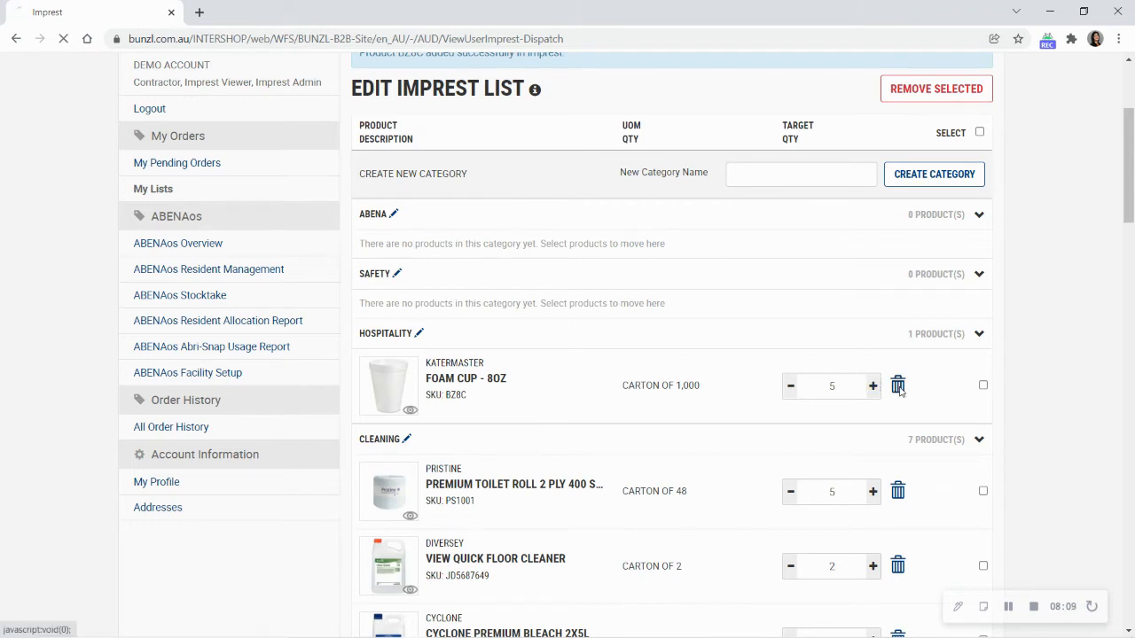
pyautogui.scroll(-3)
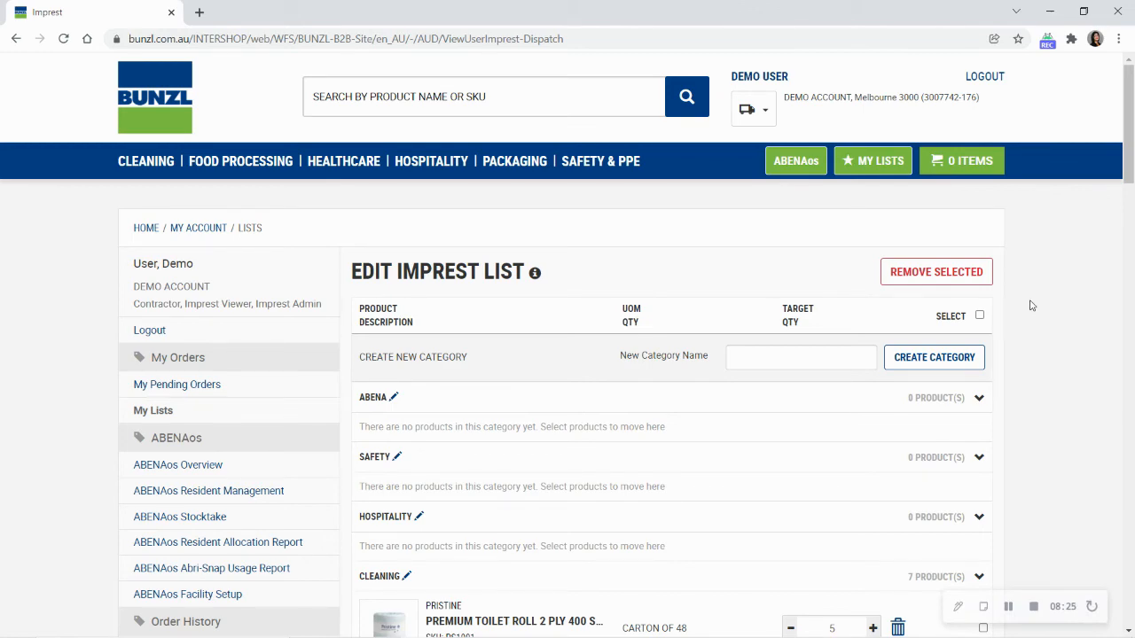
# Save the imprest list edits and return to the stocktake view.
pyautogui.scroll(-3)
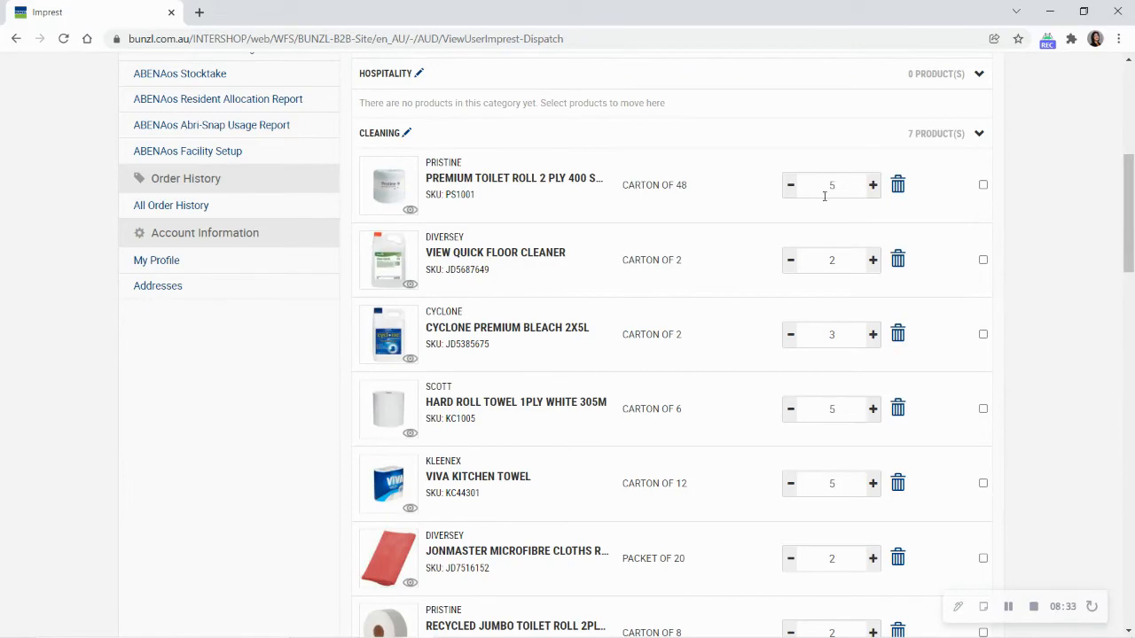
pyautogui.scroll(-3)
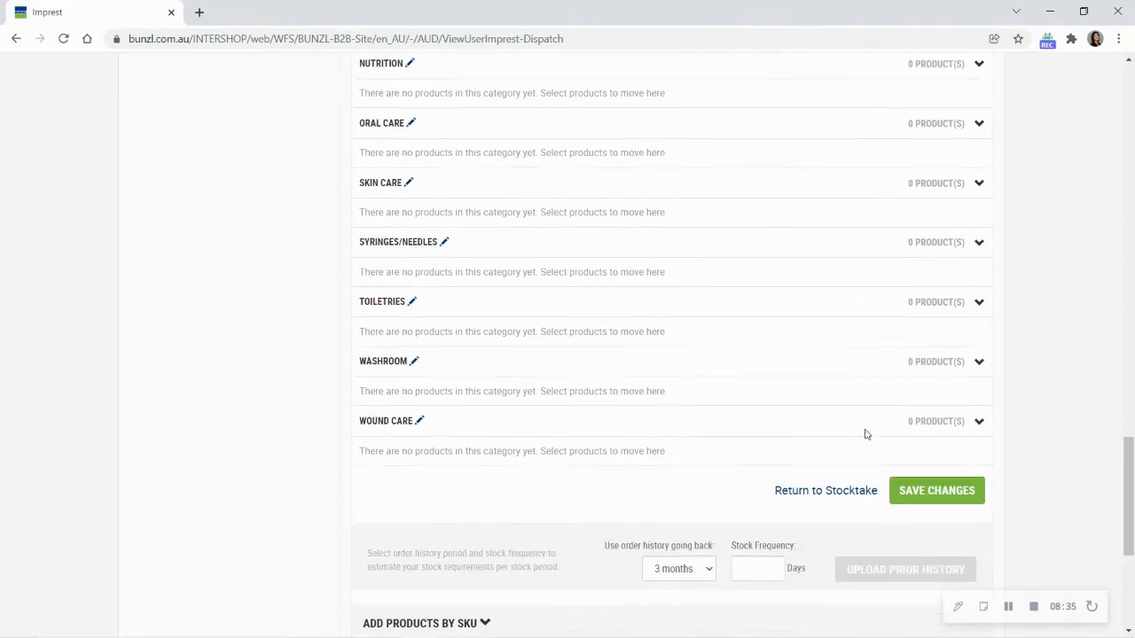
pyautogui.click(825, 490)
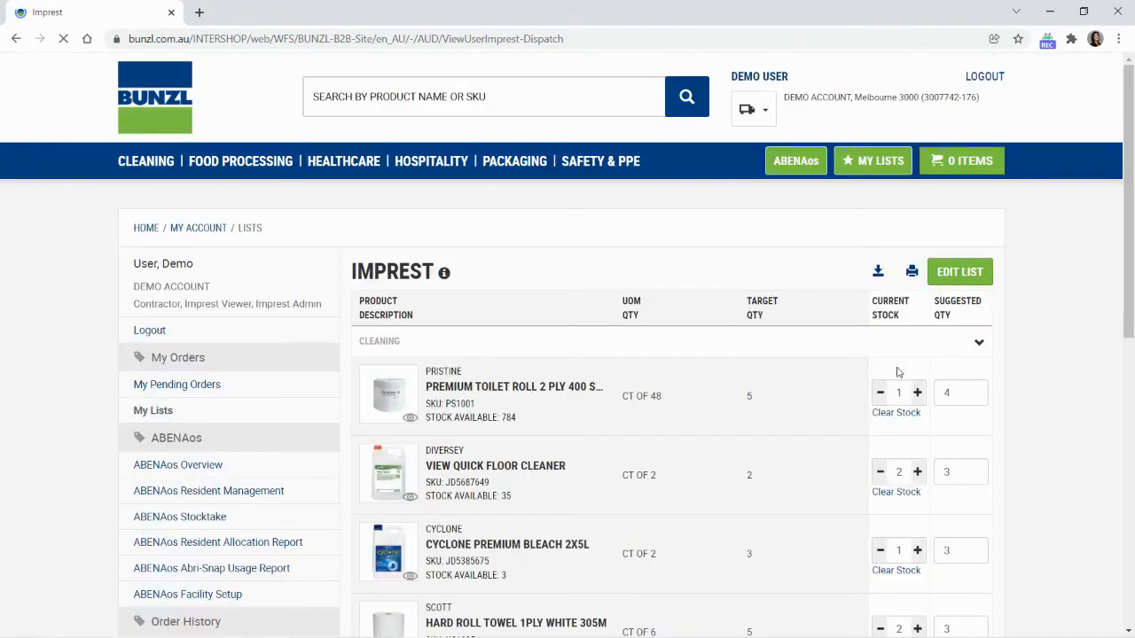
# Increase the current stock counts for the bleach and hard roll towel.
pyautogui.scroll(-3)
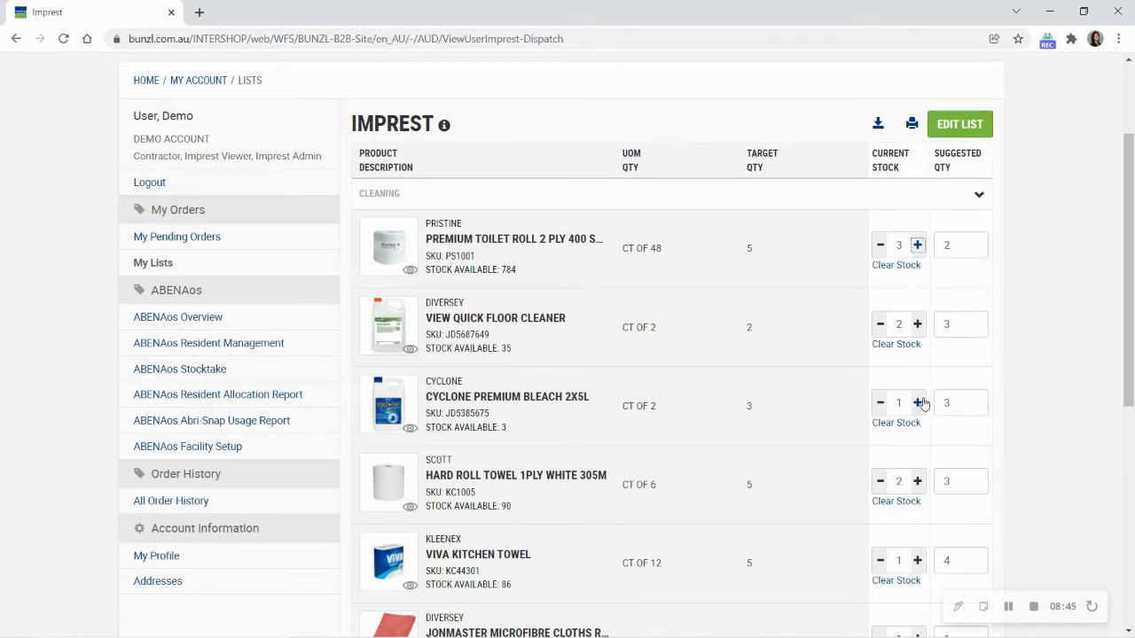
pyautogui.click(918, 403)
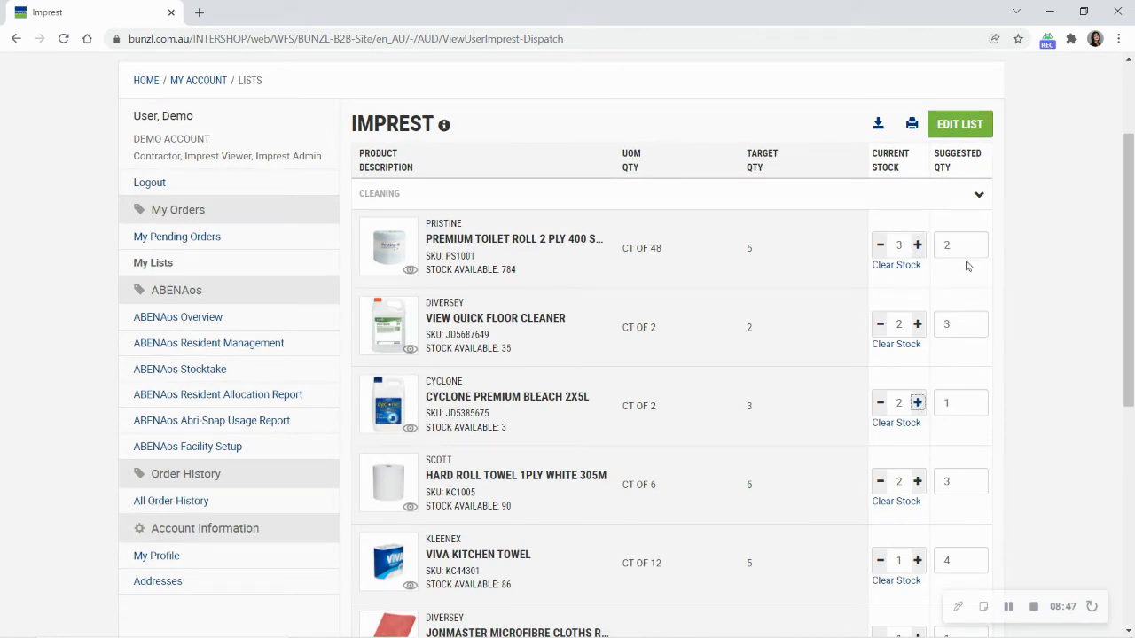
pyautogui.moveTo(875, 306)
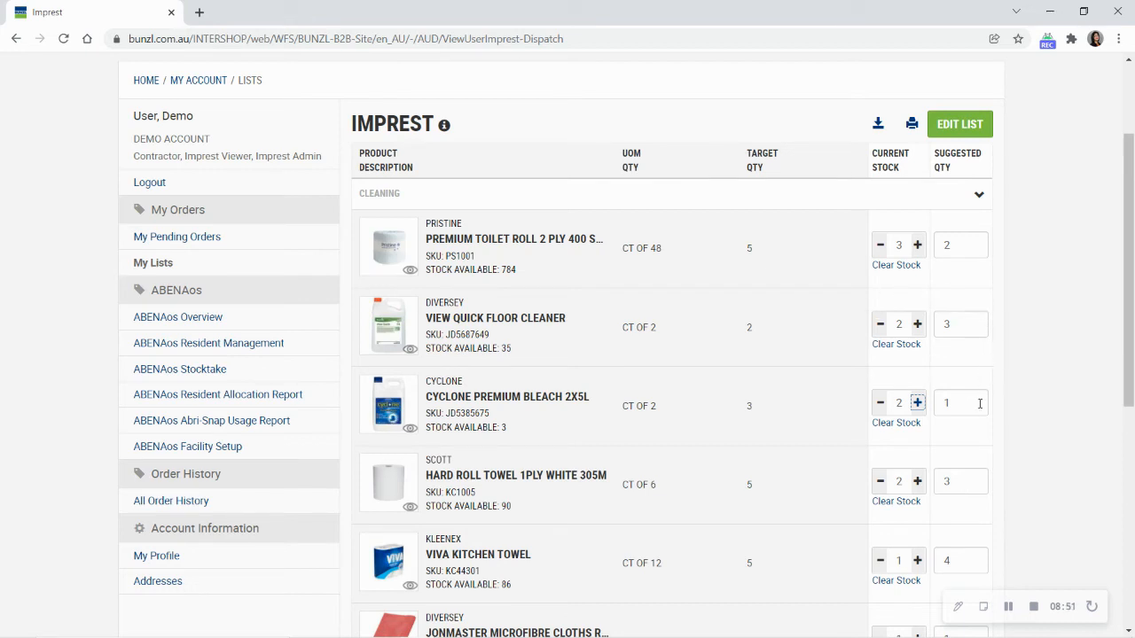
pyautogui.click(917, 482)
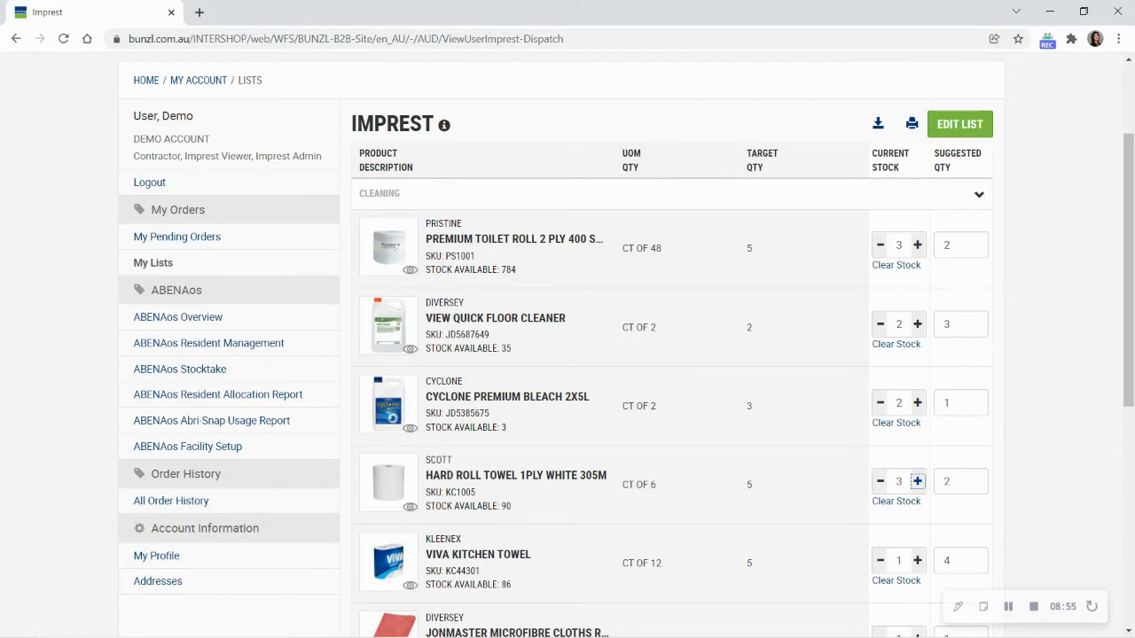
# Set the bleach's suggested quantity to 3 and add the suggested quantities to the cart.
pyautogui.click(960, 403)
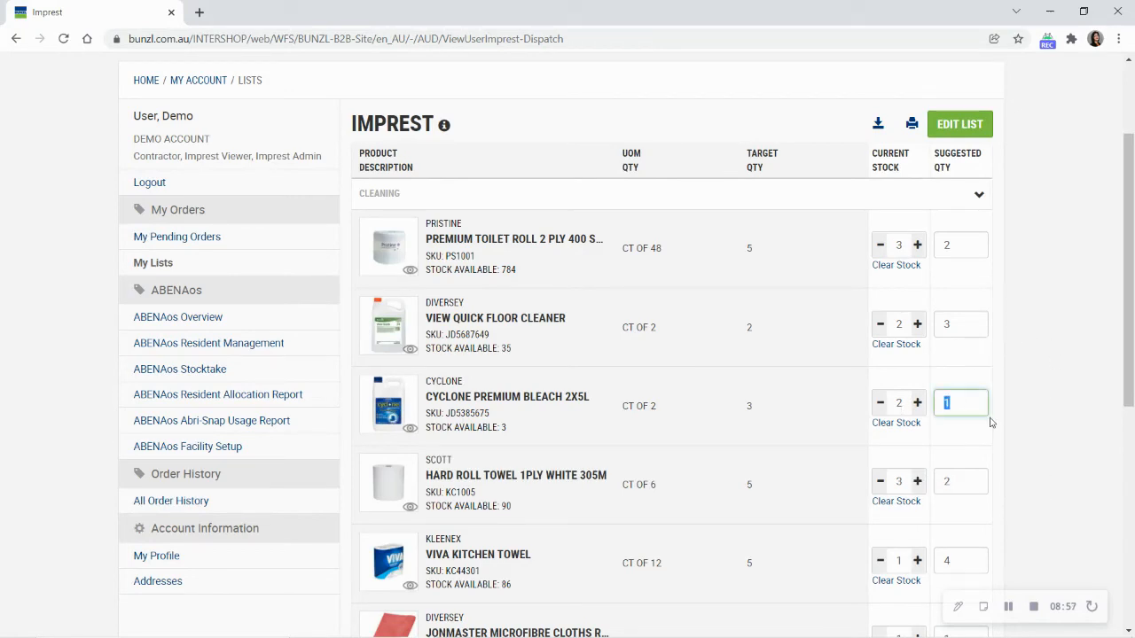
pyautogui.write('3')
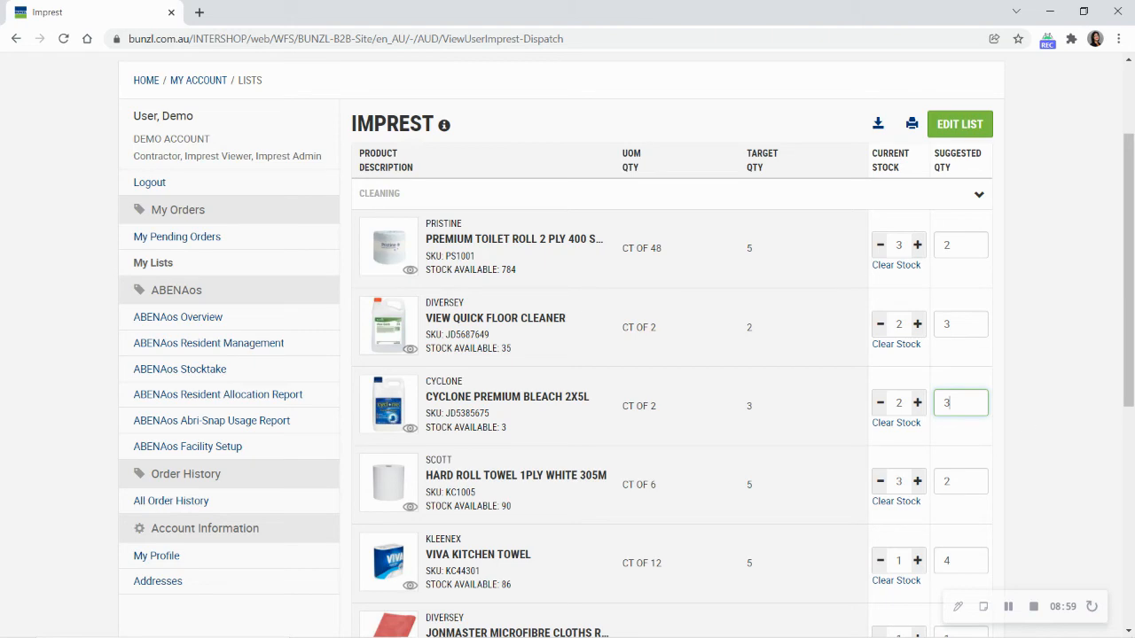
pyautogui.moveTo(1063, 540)
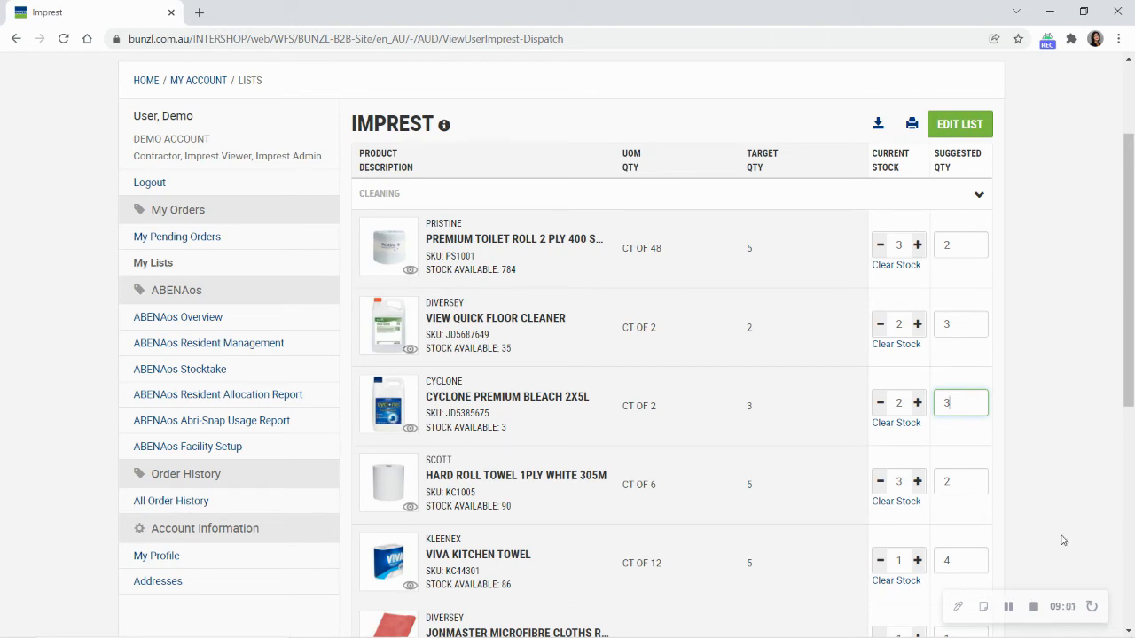
pyautogui.scroll(-3)
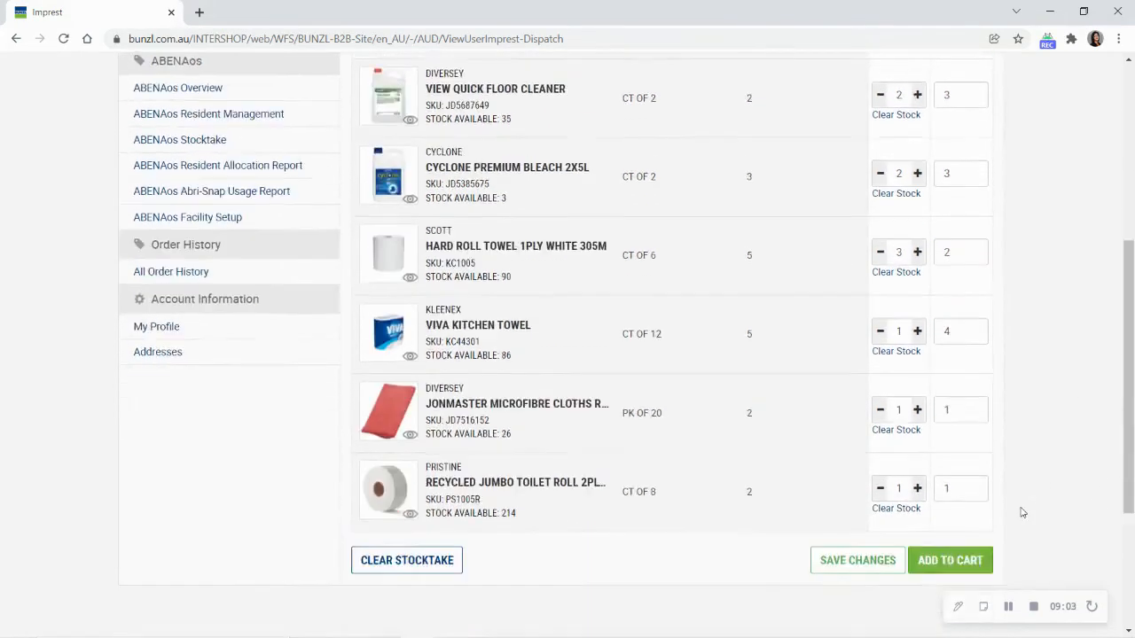
pyautogui.scroll(-3)
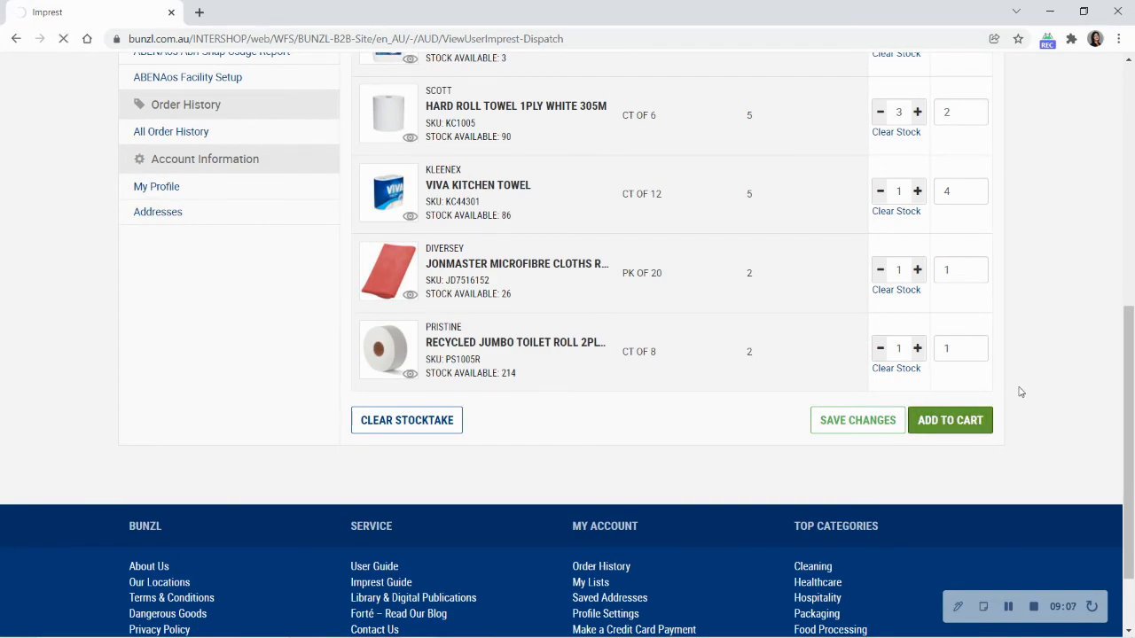
pyautogui.click(950, 420)
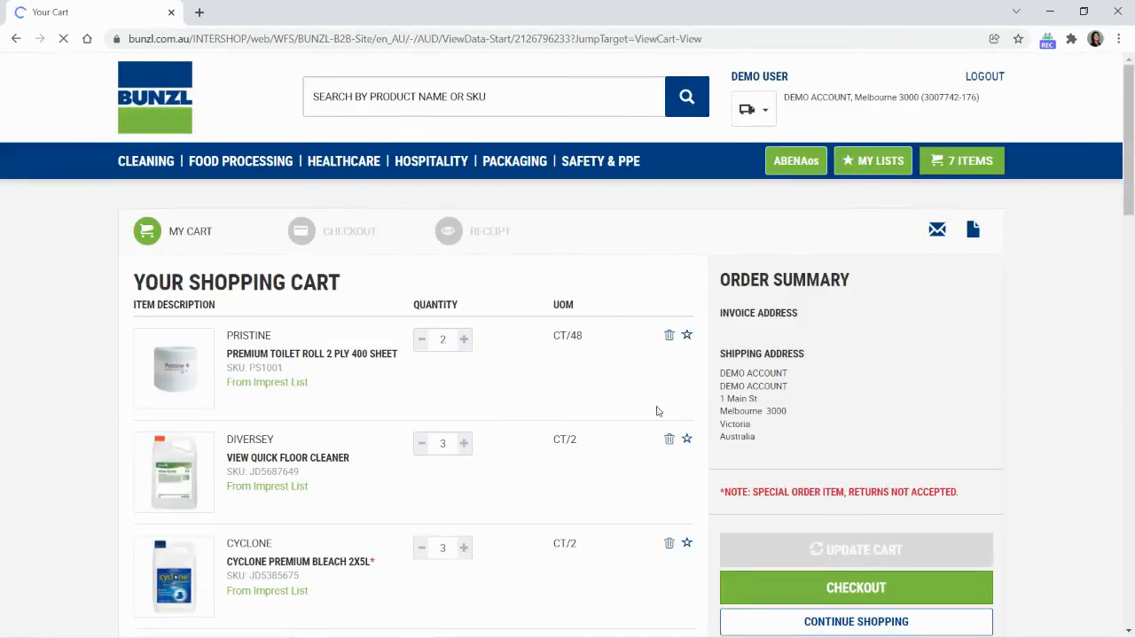
pyautogui.scroll(-3)
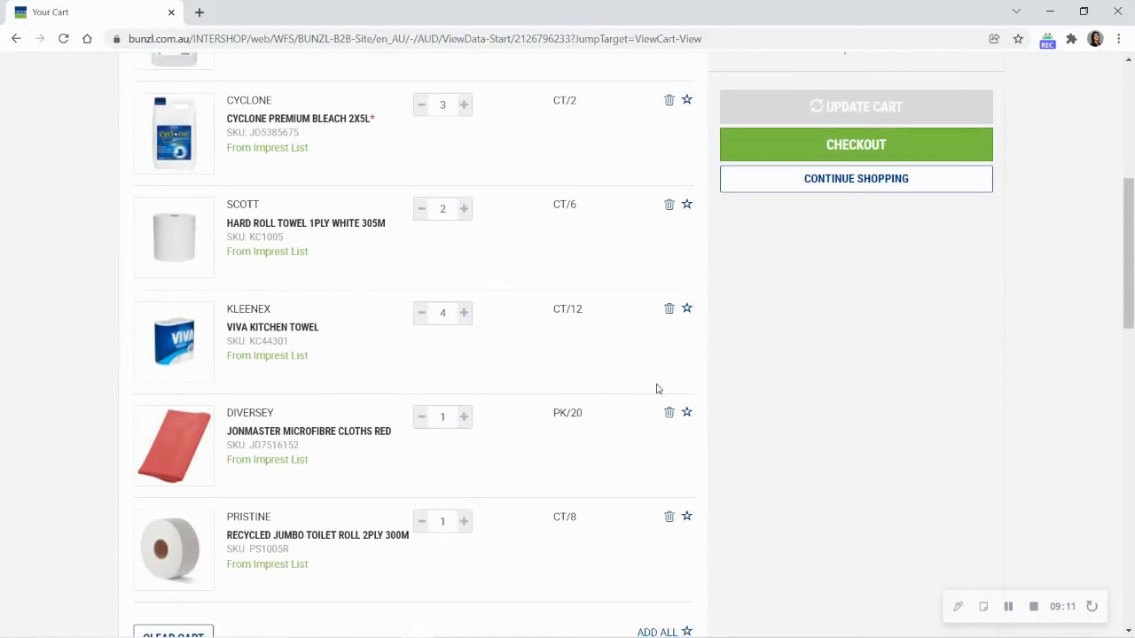
pyautogui.scroll(3)
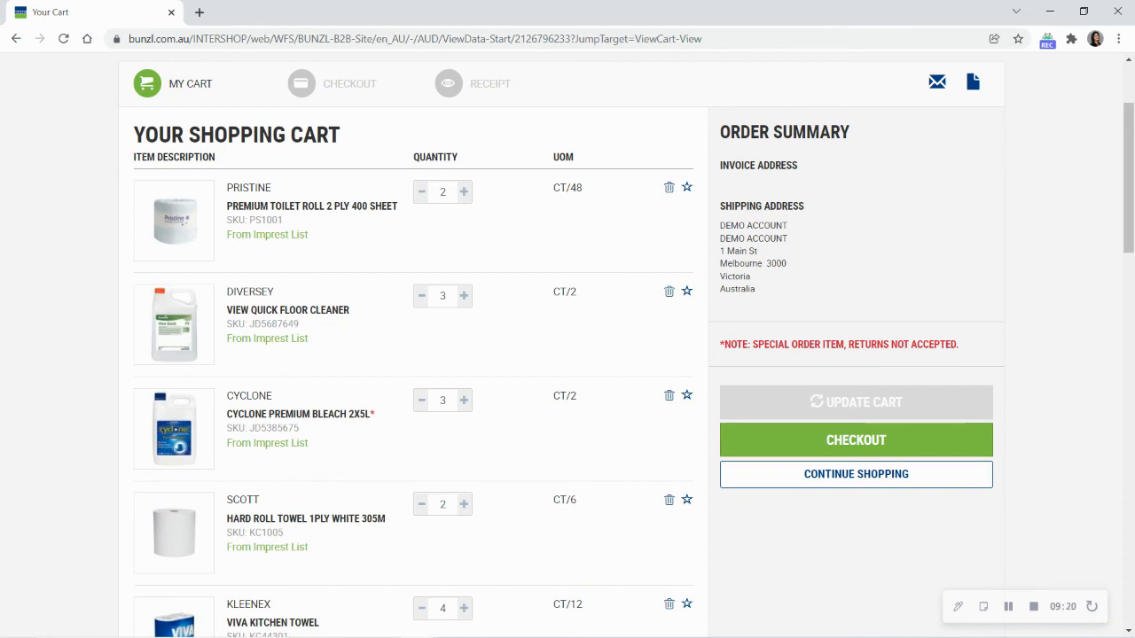
pyautogui.scroll(-3)
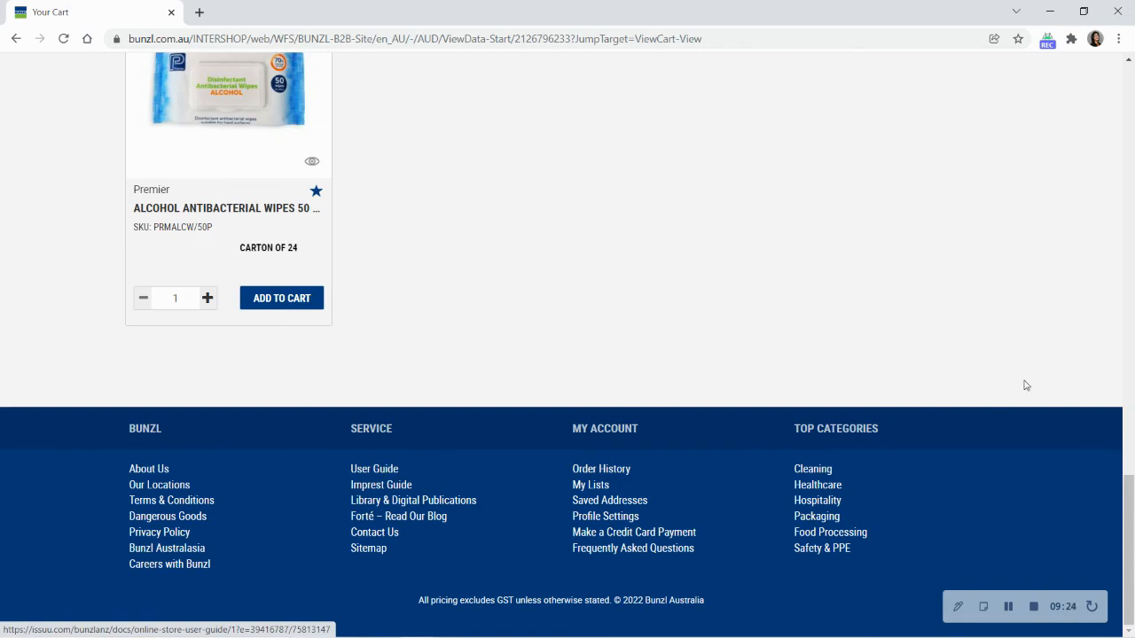
pyautogui.moveTo(1043, 587)
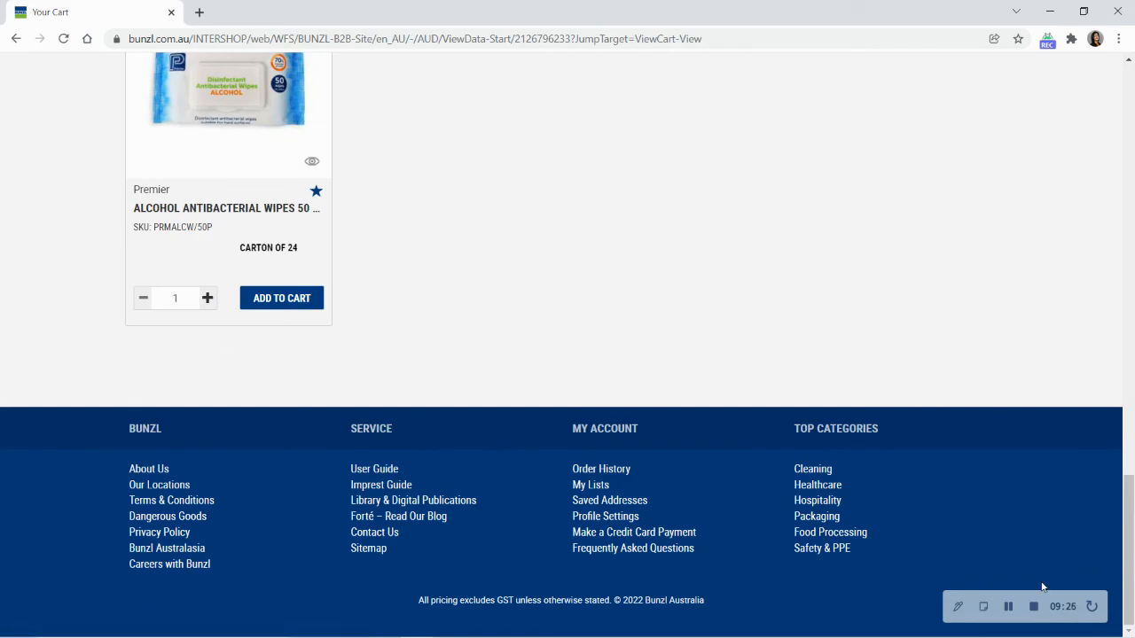